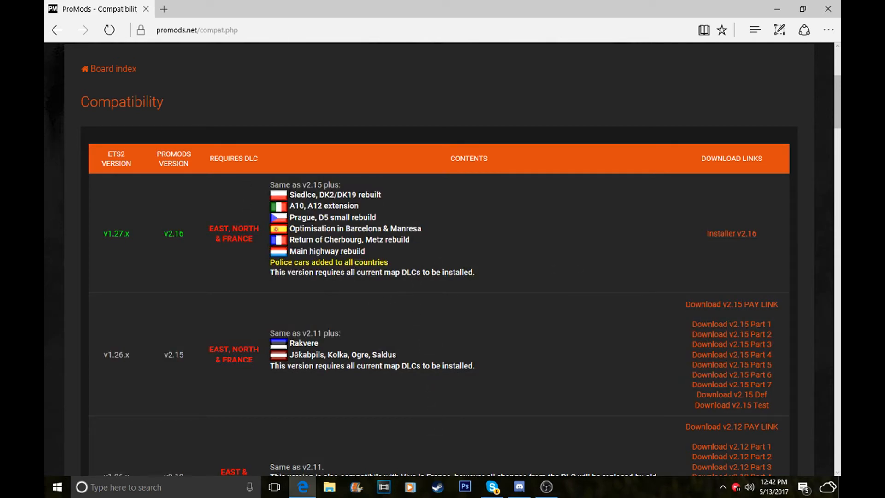
Step: Highlight the DK2/DK19 rebuilt note and the EAST, NORTH & FRANCE map DLC requirements
{"action": "double_click", "coordinate": [294, 194]}
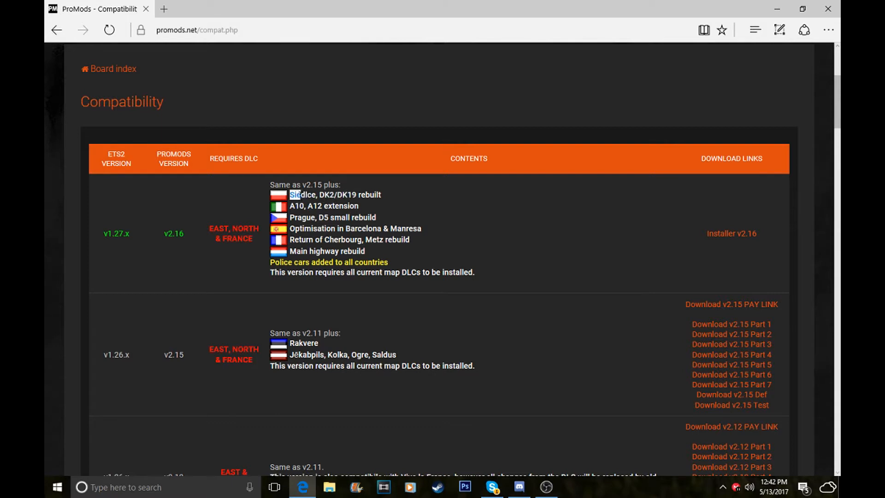
{"action": "double_click", "coordinate": [300, 195]}
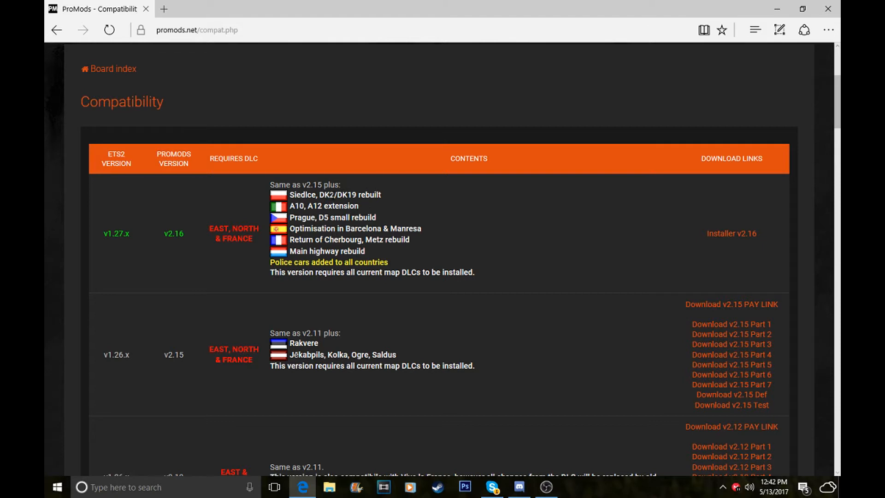
{"action": "double_click", "coordinate": [350, 195]}
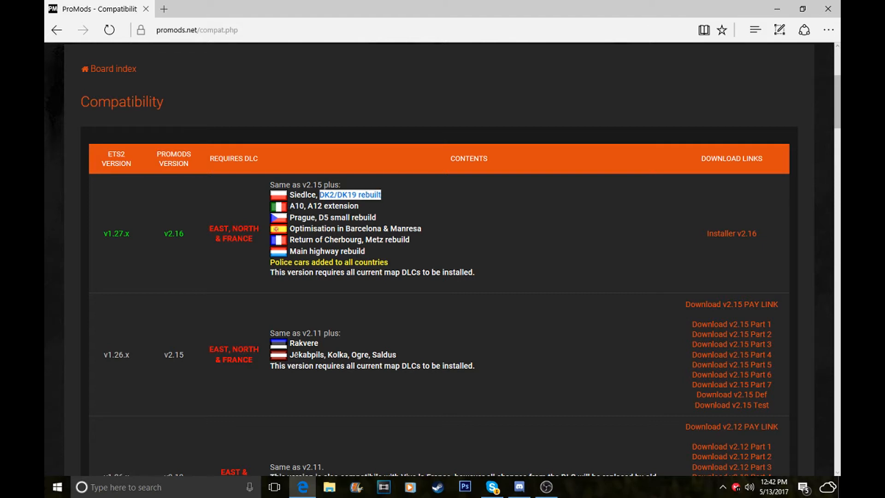
{"action": "left_click_drag", "start_coordinate": [350, 195], "coordinate": [325, 207]}
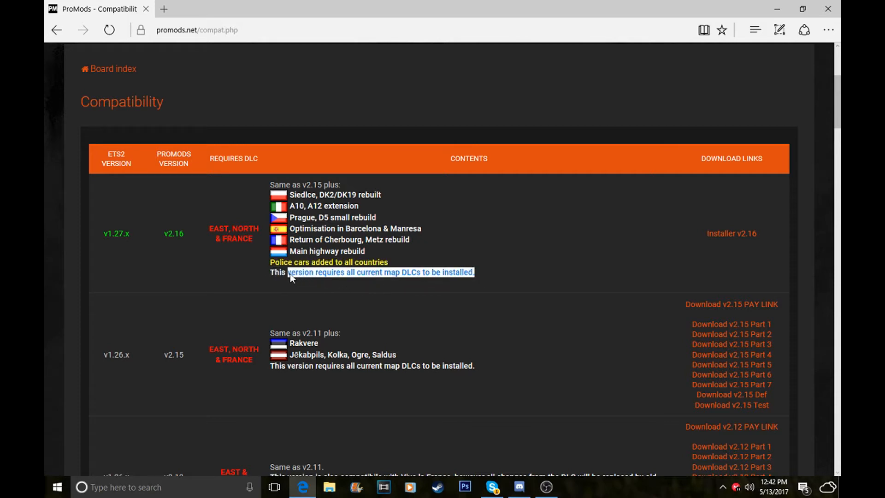
{"action": "left_click", "coordinate": [387, 253]}
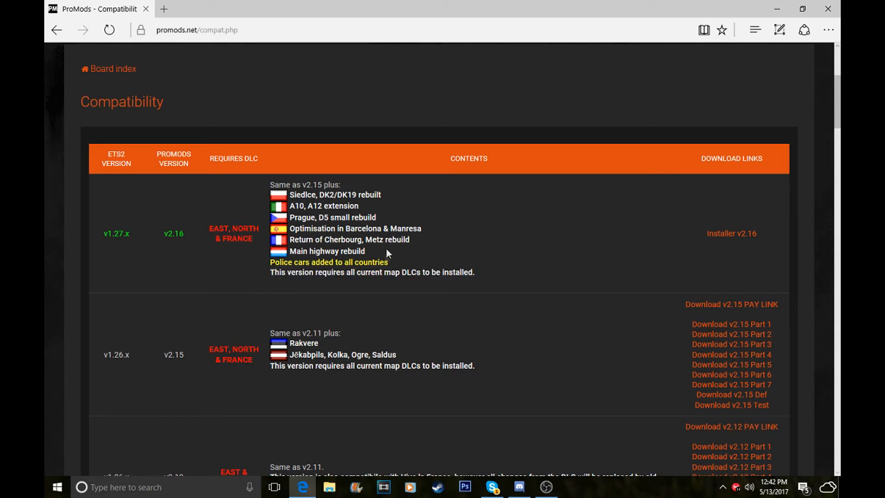
{"action": "mouse_move", "coordinate": [218, 227]}
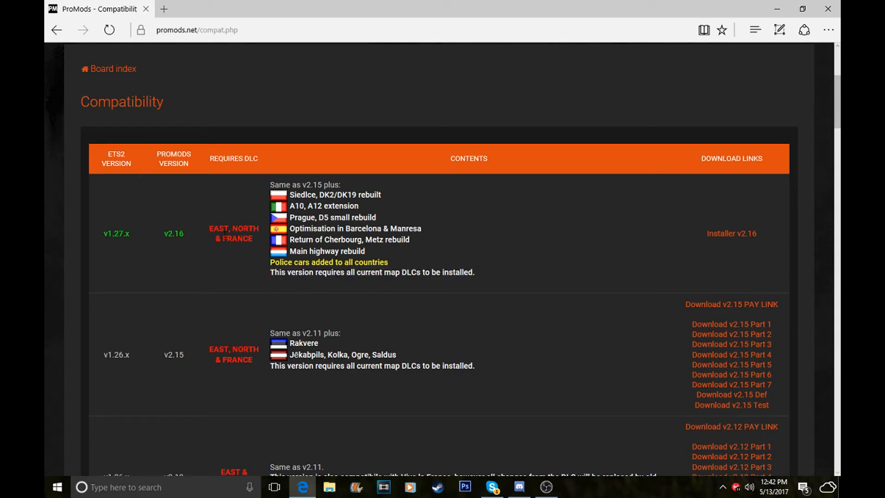
{"action": "double_click", "coordinate": [234, 158]}
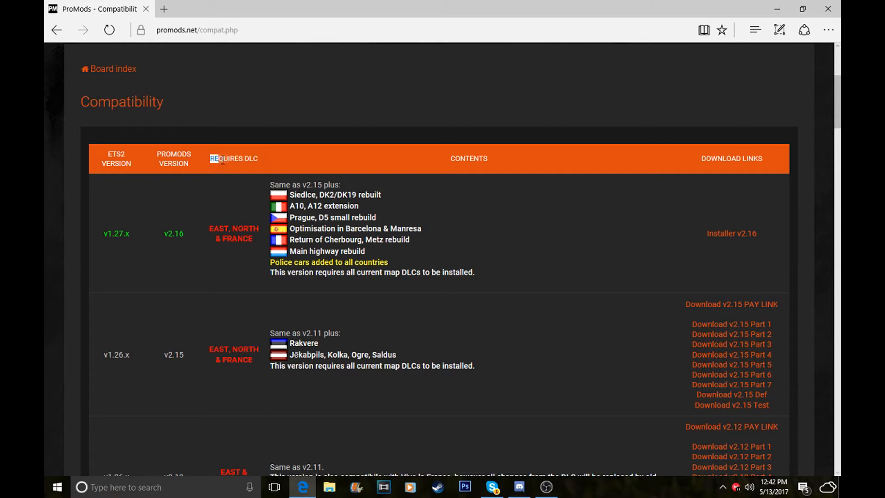
{"action": "mouse_move", "coordinate": [101, 164]}
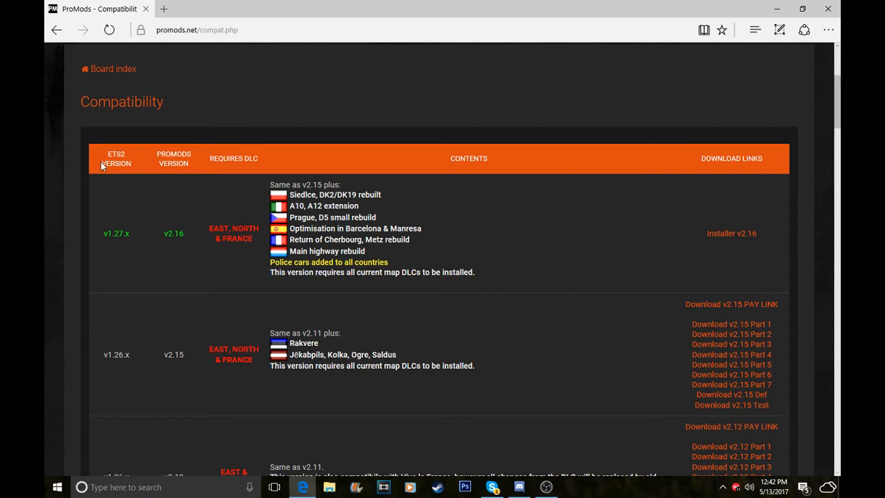
{"action": "double_click", "coordinate": [116, 154]}
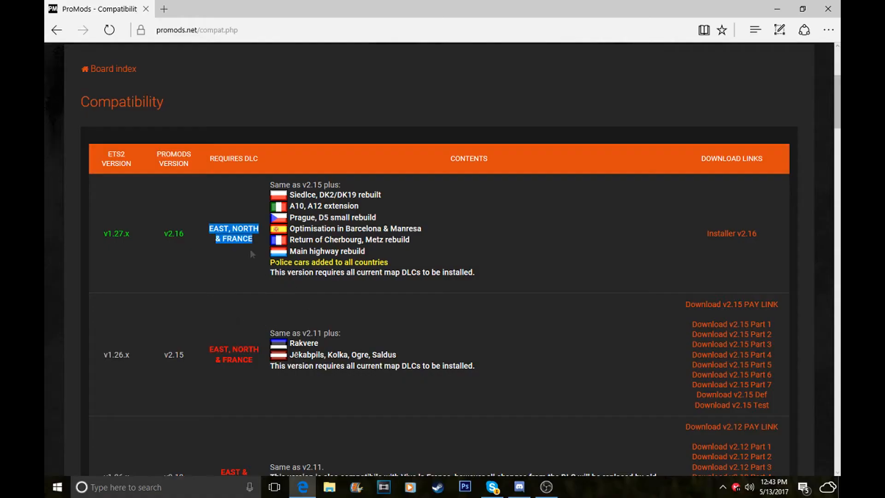
{"action": "mouse_move", "coordinate": [261, 273]}
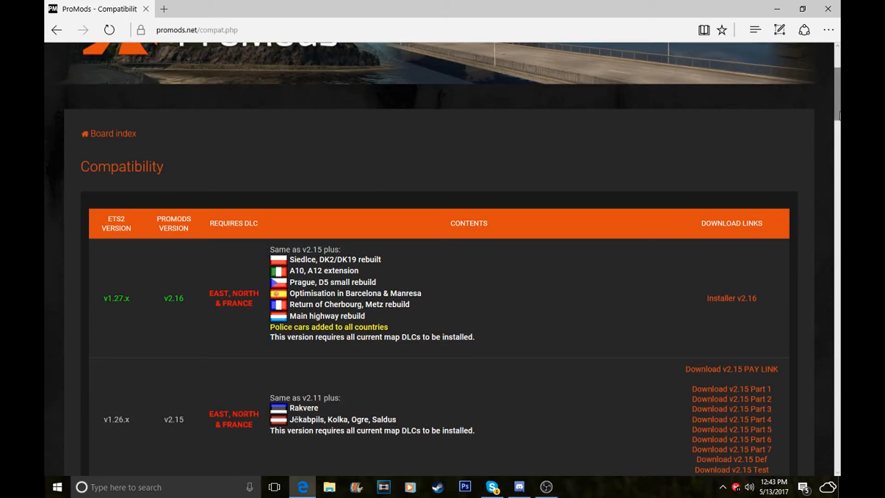
Step: Scroll to the v2.16 row, peek at its installation page, and return to the table
{"action": "scroll", "scroll_direction": "down", "scroll_amount": 3}
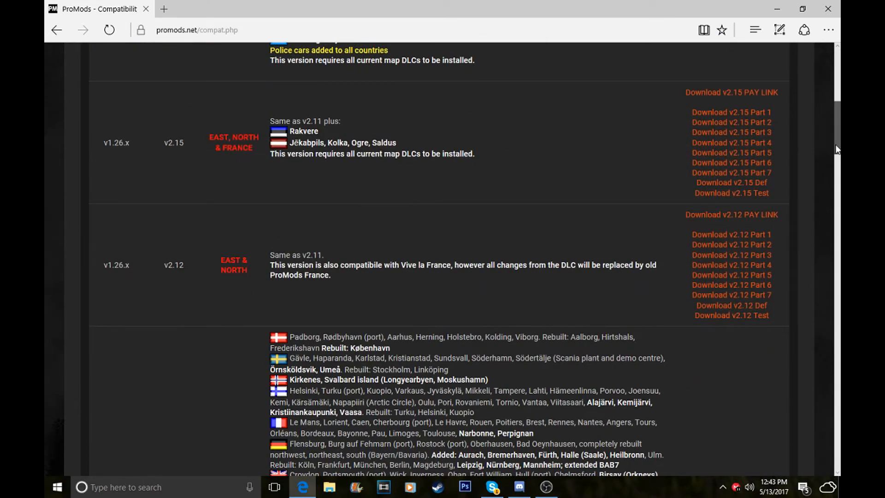
{"action": "left_click_drag", "start_coordinate": [105, 266], "coordinate": [249, 269]}
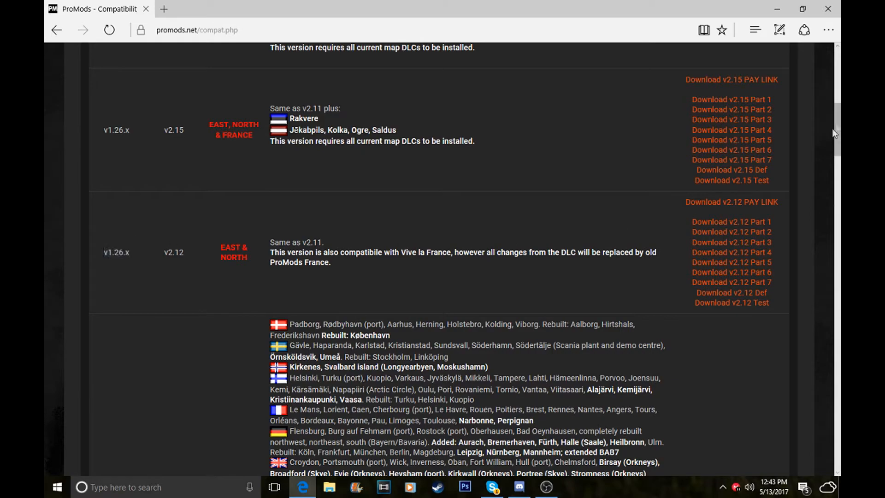
{"action": "scroll", "scroll_direction": "down", "scroll_amount": 3}
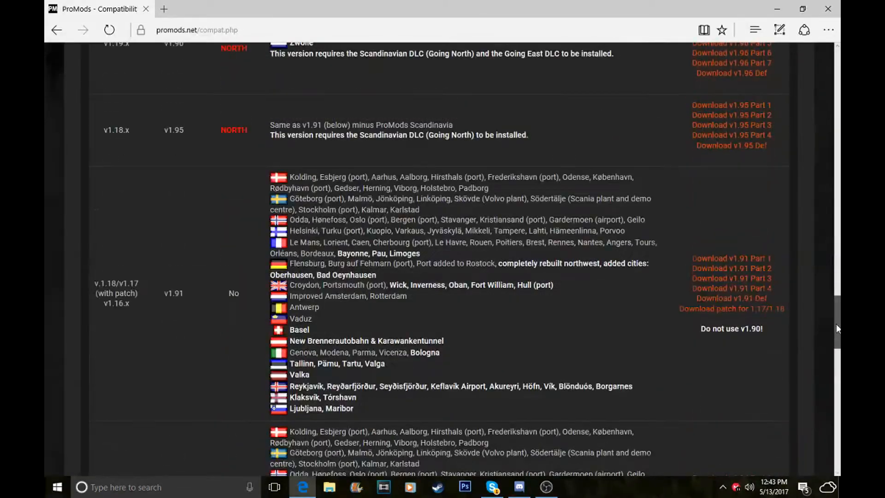
{"action": "scroll", "scroll_direction": "down", "scroll_amount": 3}
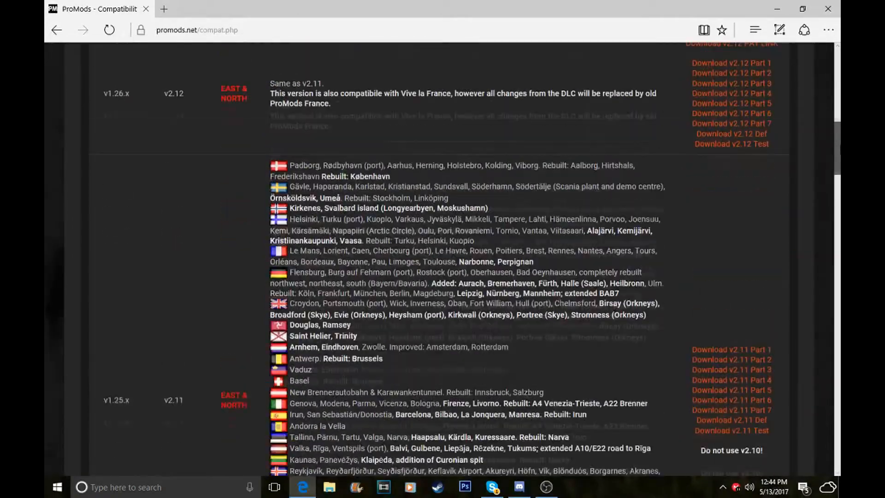
{"action": "scroll", "scroll_direction": "up", "scroll_amount": 3}
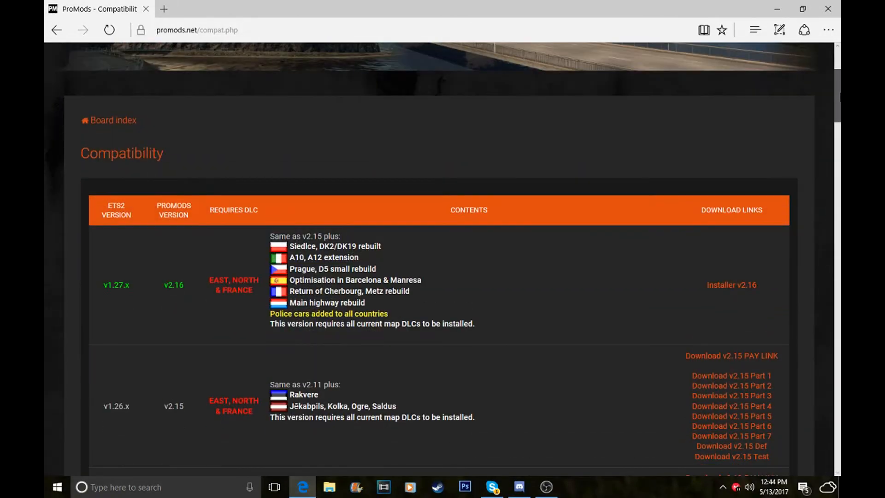
{"action": "scroll", "scroll_direction": "down", "scroll_amount": 3}
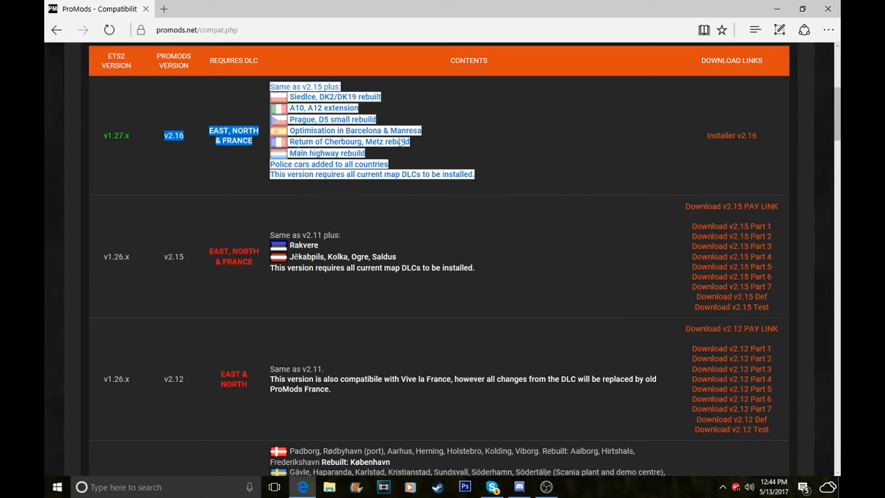
{"action": "left_click", "coordinate": [568, 148]}
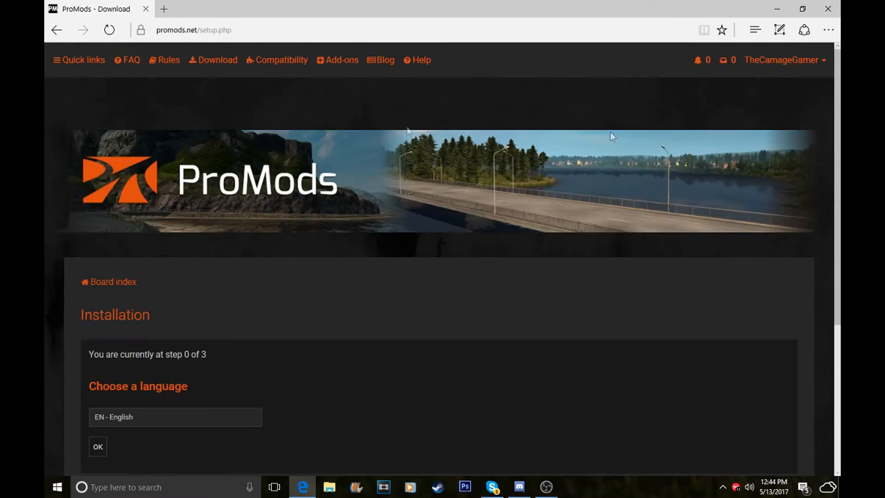
{"action": "left_click", "coordinate": [281, 60]}
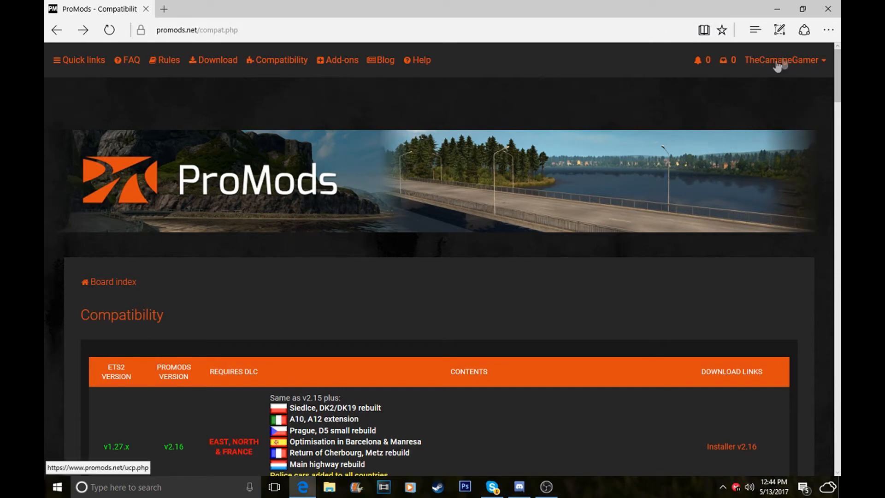
{"action": "mouse_move", "coordinate": [816, 72]}
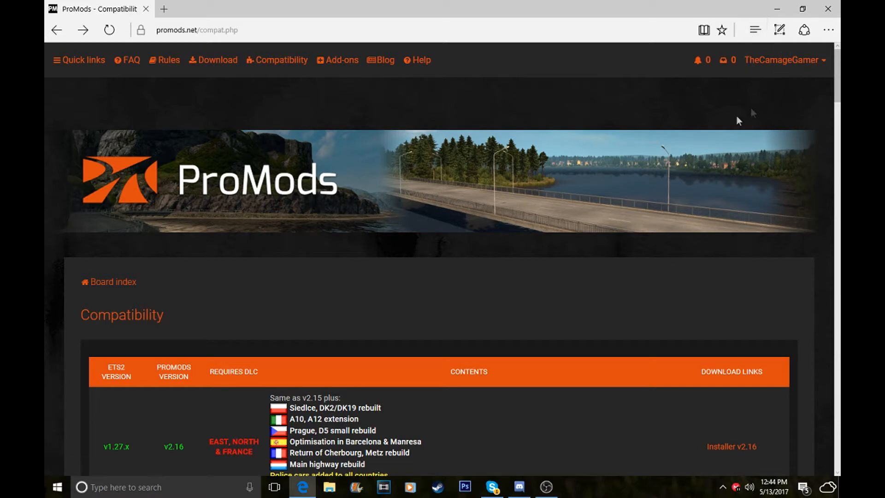
{"action": "mouse_move", "coordinate": [314, 206]}
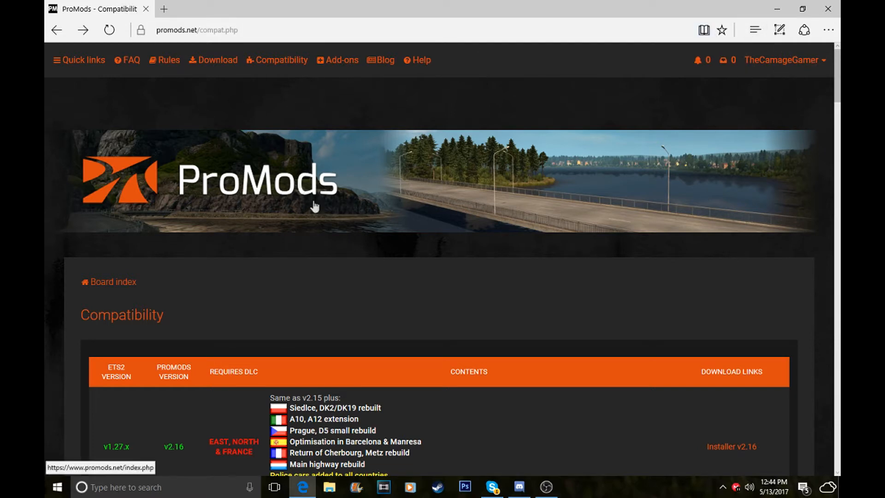
{"action": "mouse_move", "coordinate": [320, 91]}
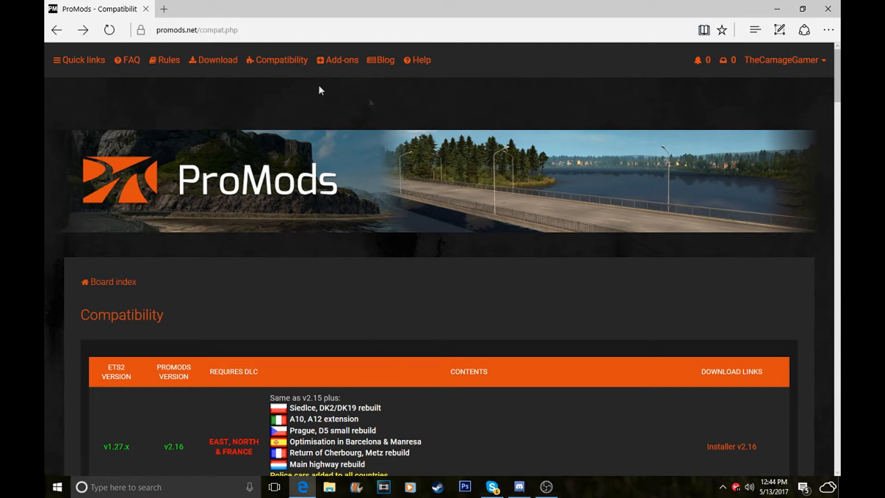
{"action": "mouse_move", "coordinate": [281, 60]}
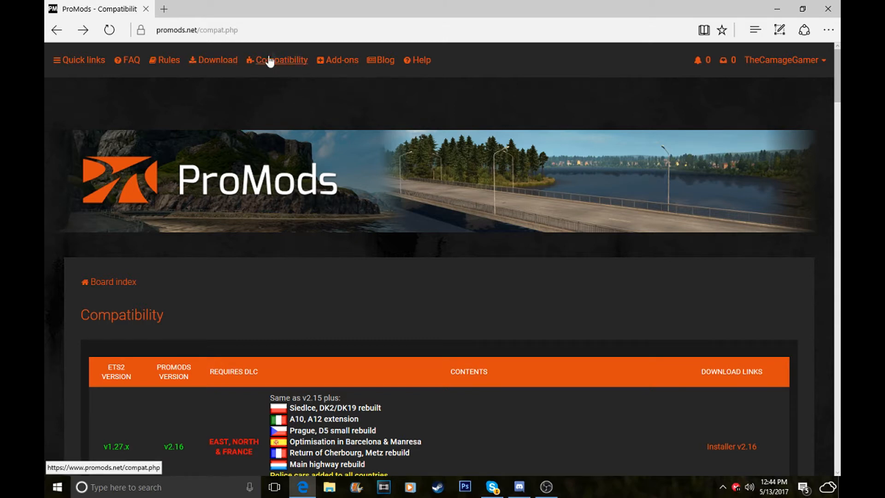
{"action": "mouse_move", "coordinate": [514, 281]}
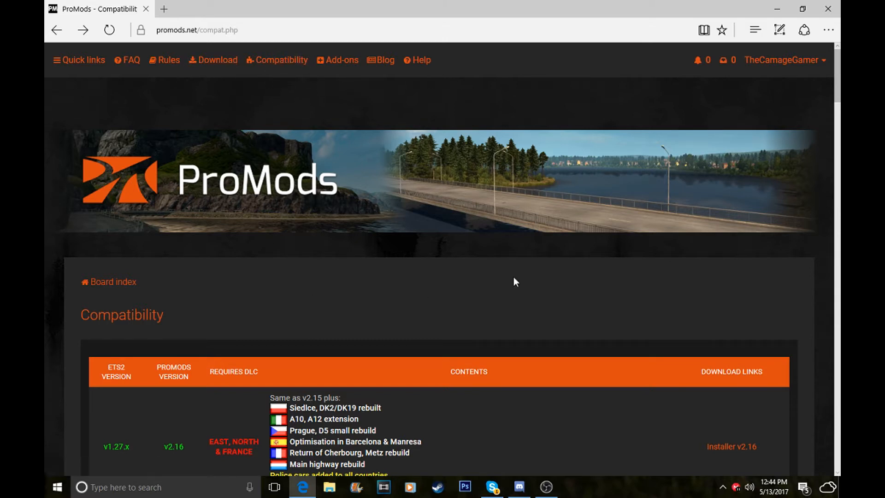
{"action": "scroll", "scroll_direction": "down", "scroll_amount": 3}
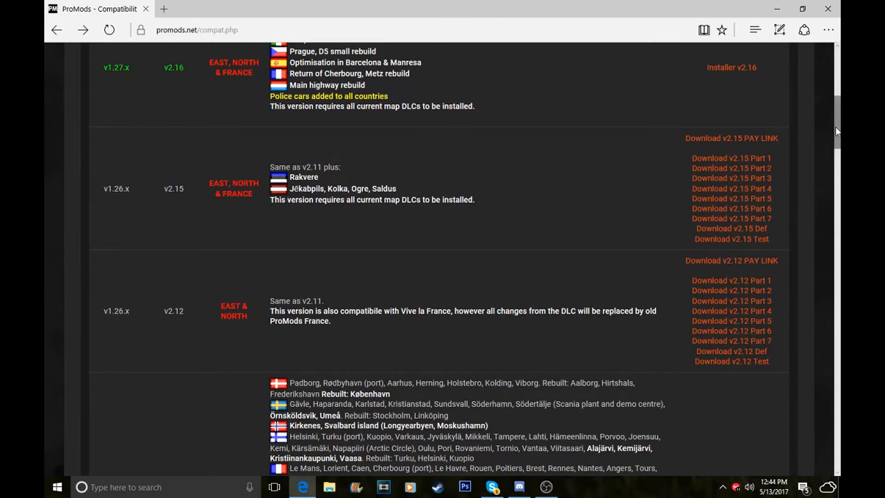
{"action": "scroll", "scroll_direction": "down", "scroll_amount": 3}
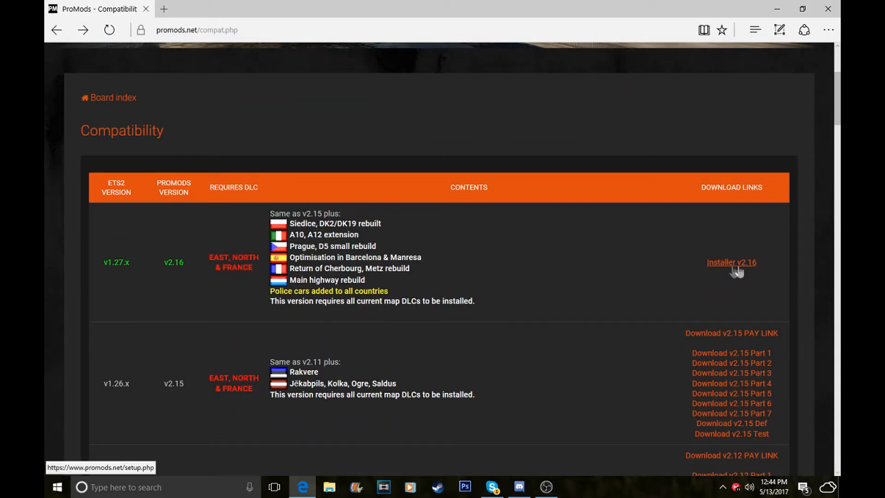
{"action": "mouse_move", "coordinate": [677, 270]}
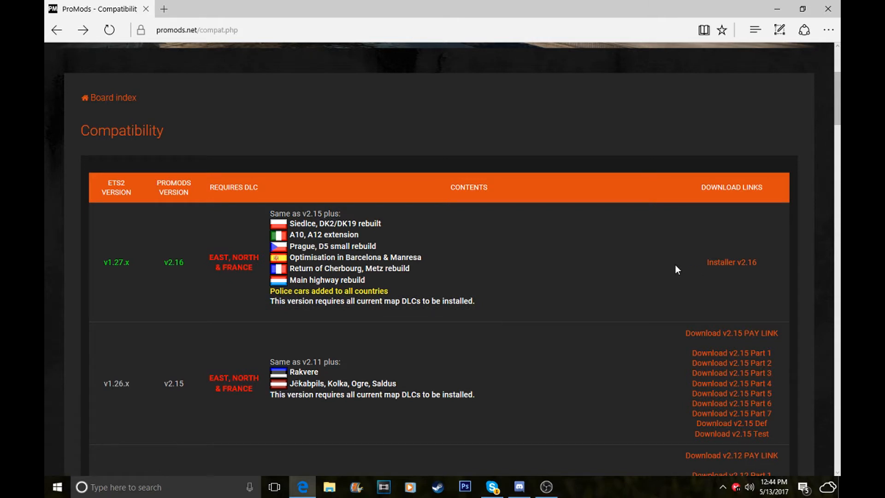
{"action": "mouse_move", "coordinate": [546, 204]}
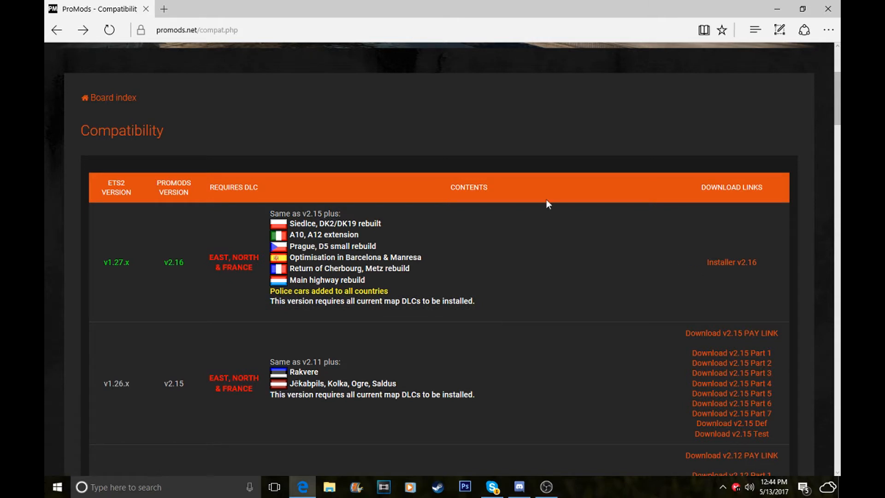
{"action": "mouse_move", "coordinate": [631, 299]}
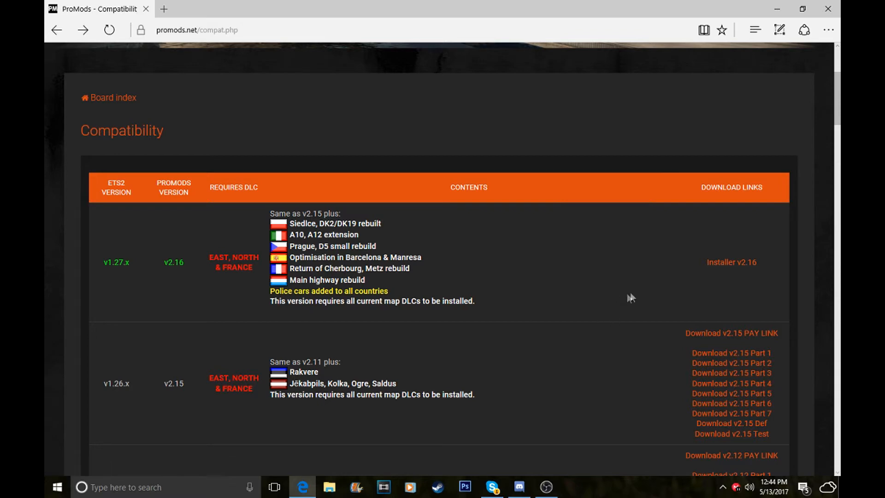
{"action": "mouse_move", "coordinate": [751, 283]}
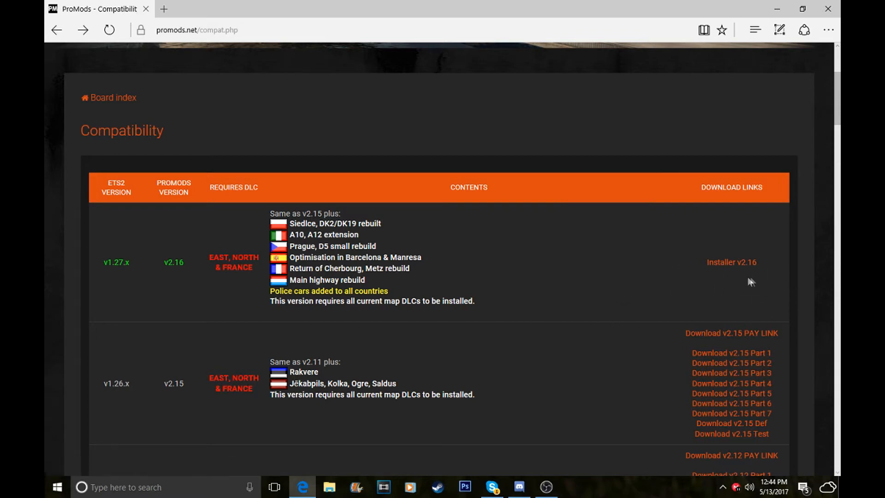
Step: Start the Installer v2.16 walkthrough with EN - English and reach step 1 of 3
{"action": "left_click", "coordinate": [732, 262]}
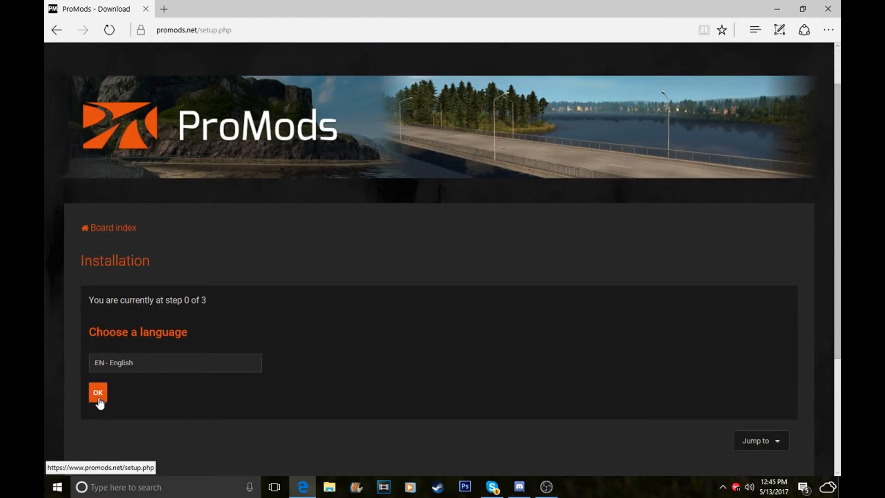
{"action": "left_click", "coordinate": [98, 392]}
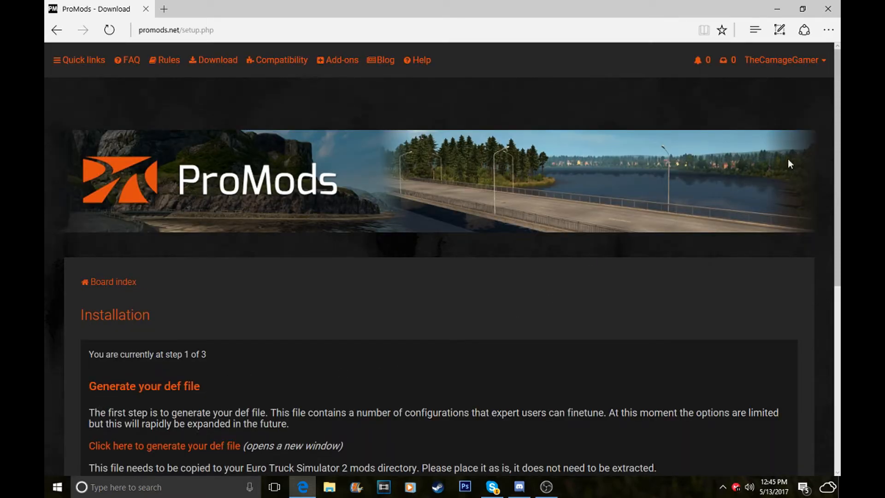
{"action": "scroll", "scroll_direction": "down", "scroll_amount": 3}
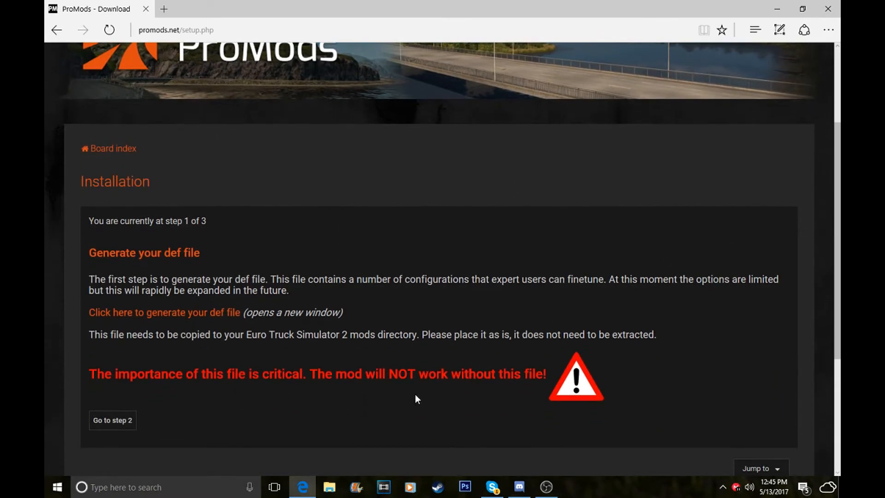
{"action": "mouse_move", "coordinate": [455, 399]}
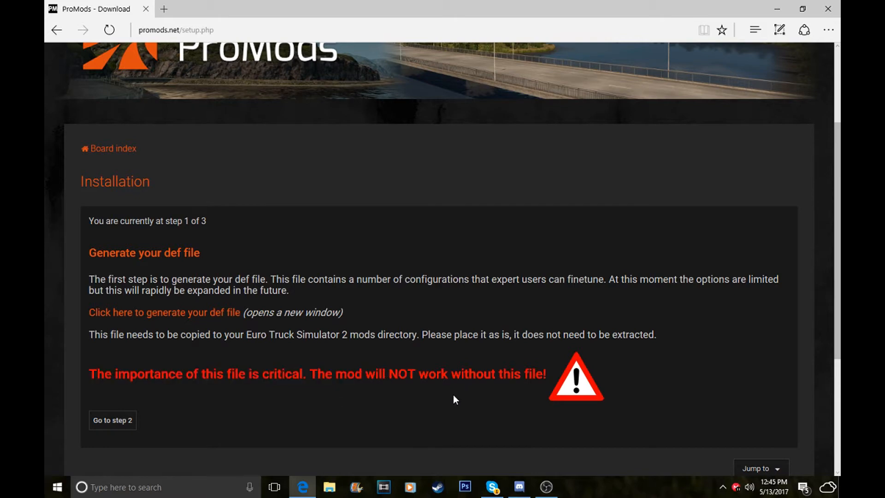
{"action": "left_click_drag", "start_coordinate": [226, 374], "coordinate": [450, 374]}
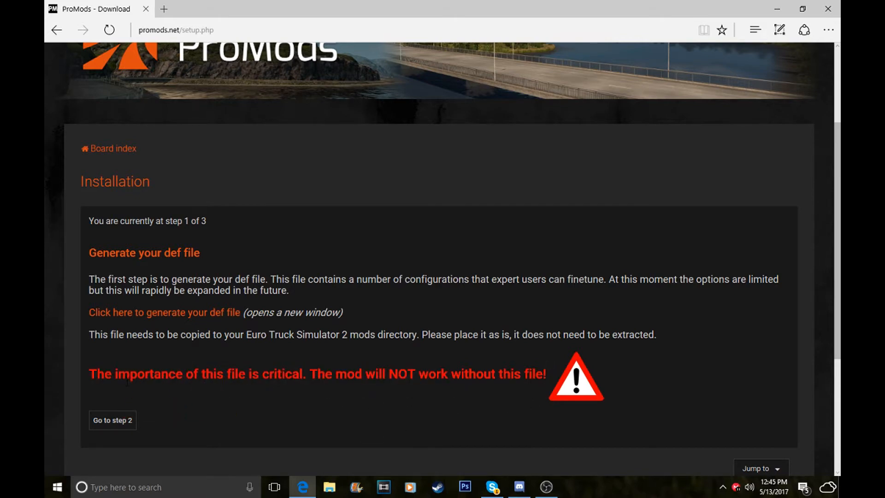
{"action": "mouse_move", "coordinate": [428, 407]}
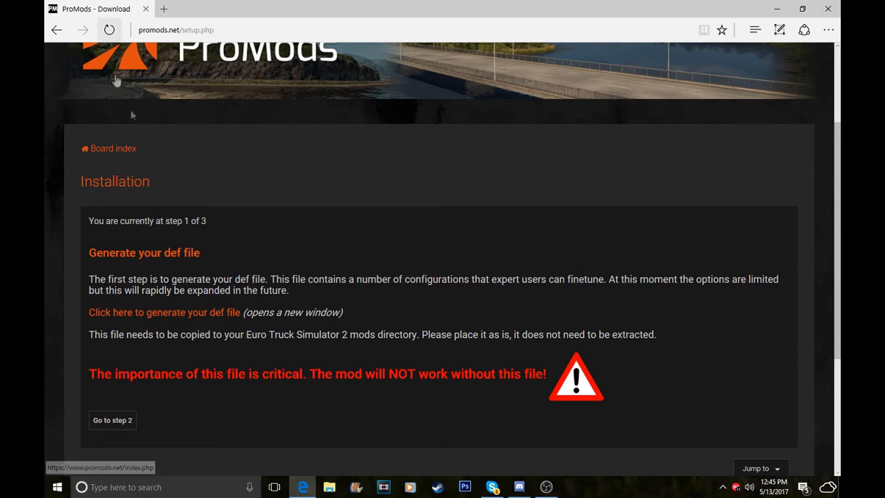
Step: Open the def file generator in a new tab and review options, including vegetation distance, keeping defaults
{"action": "left_click", "coordinate": [164, 312]}
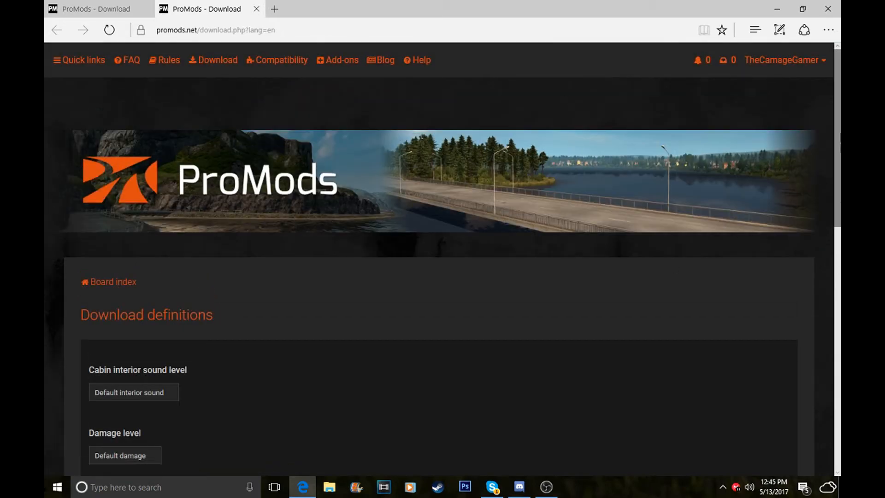
{"action": "scroll", "scroll_direction": "down", "scroll_amount": 3}
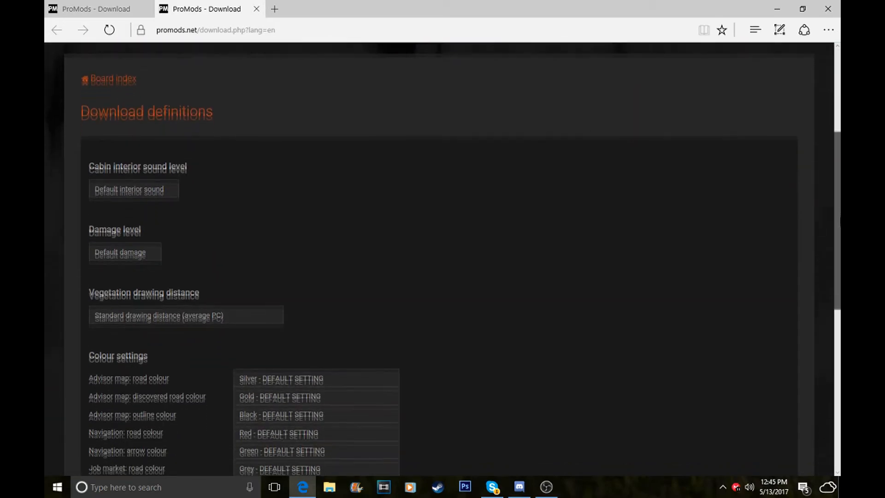
{"action": "scroll", "scroll_direction": "down", "scroll_amount": 3}
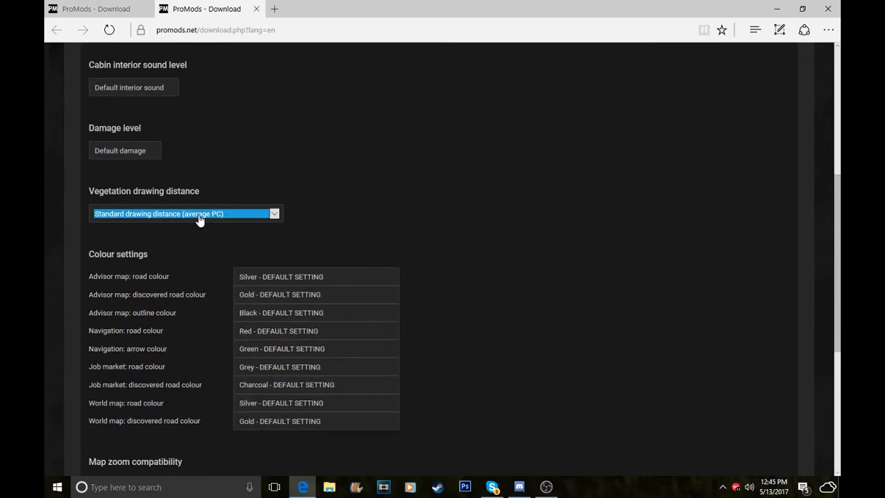
{"action": "left_click", "coordinate": [186, 213]}
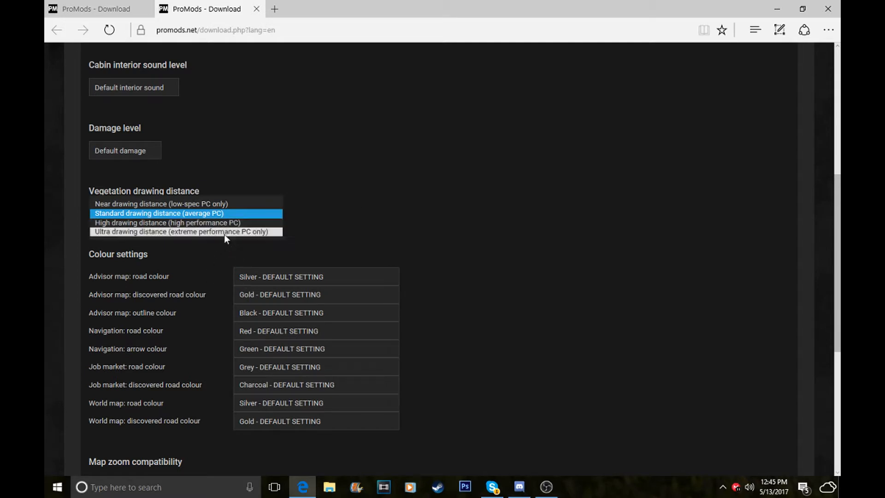
{"action": "mouse_move", "coordinate": [305, 233]}
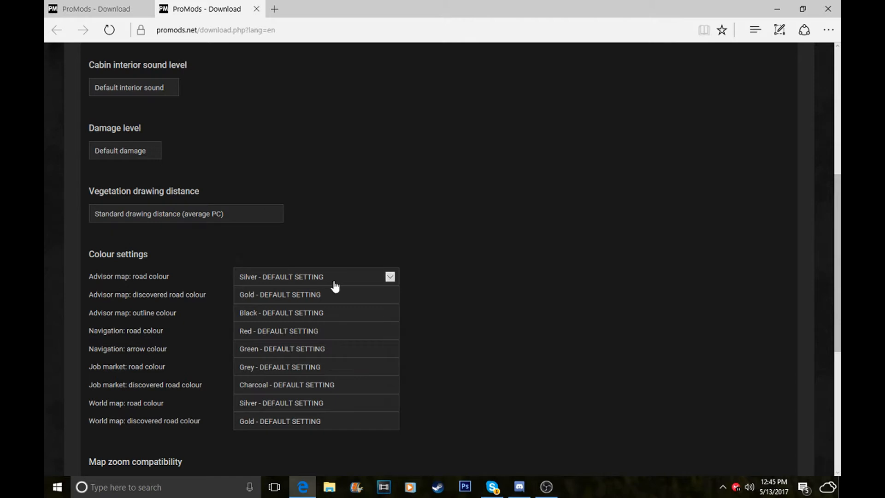
{"action": "scroll", "scroll_direction": "down", "scroll_amount": 3}
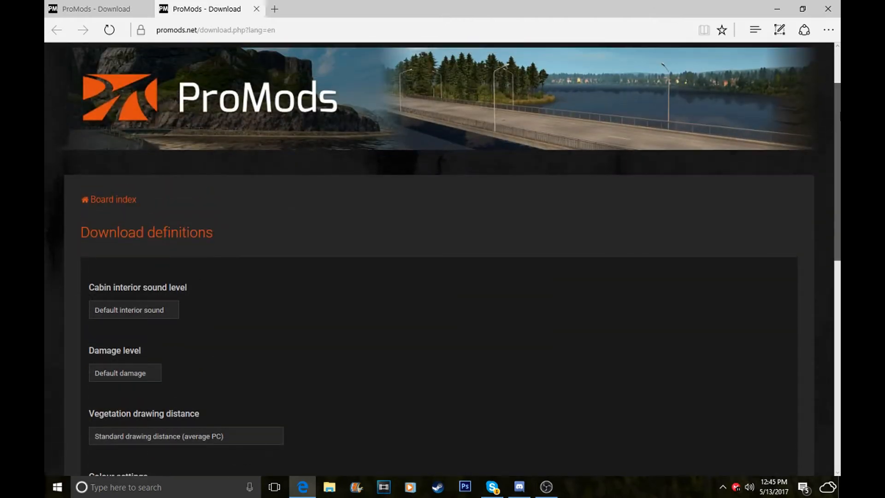
{"action": "scroll", "scroll_direction": "down", "scroll_amount": 3}
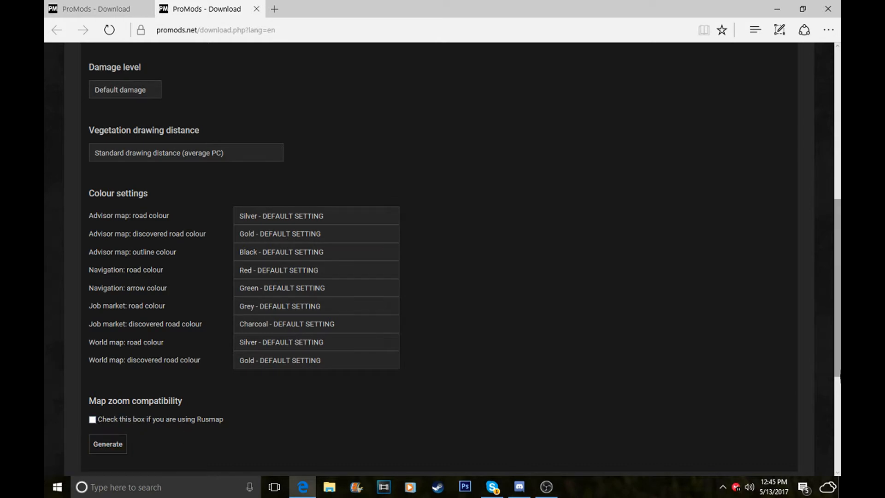
{"action": "scroll", "scroll_direction": "down", "scroll_amount": 3}
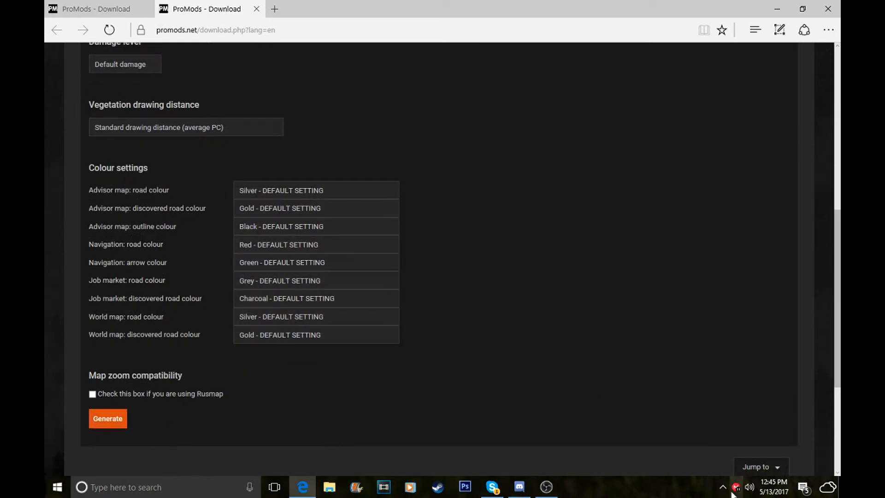
{"action": "left_click", "coordinate": [107, 418]}
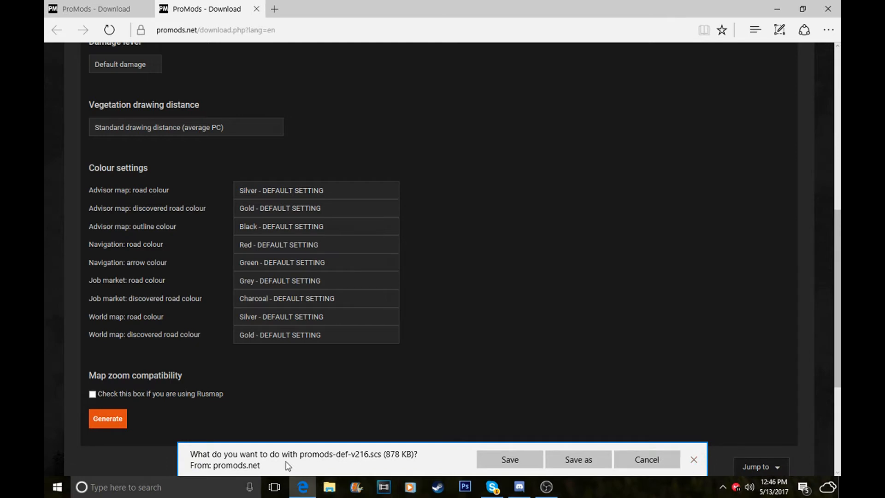
{"action": "mouse_move", "coordinate": [371, 466]}
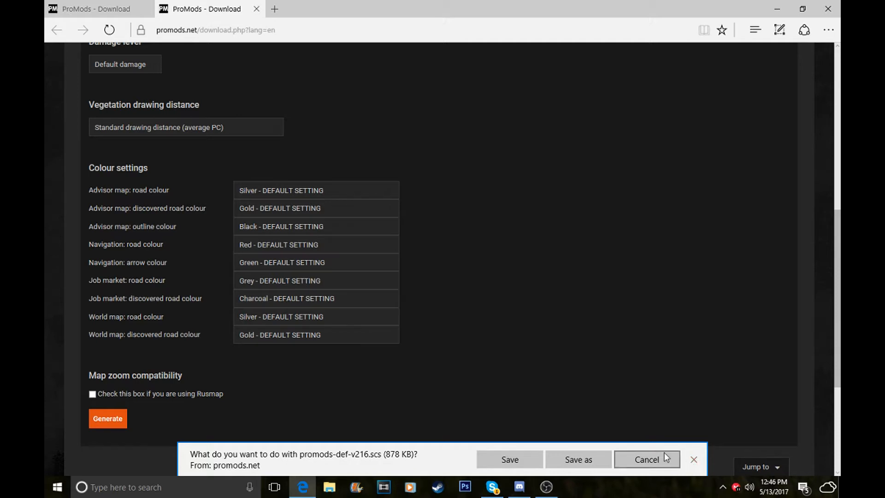
{"action": "mouse_move", "coordinate": [587, 471]}
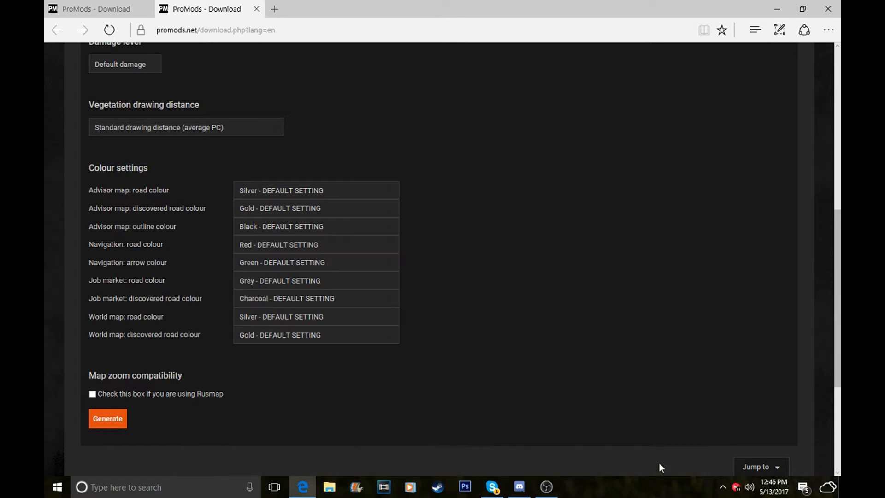
{"action": "mouse_move", "coordinate": [176, 168]}
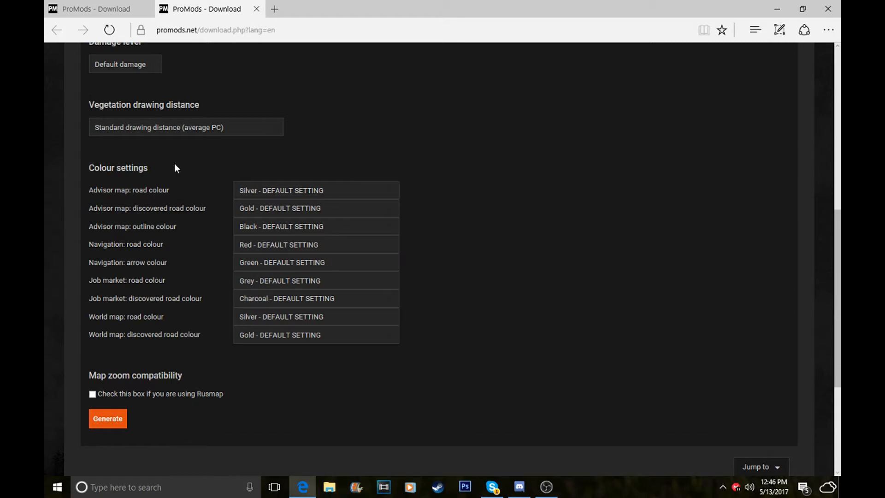
Step: Open Documents\promods in File Explorer and pick out promods-def-v216.scs among the archive parts
{"action": "left_click", "coordinate": [329, 487]}
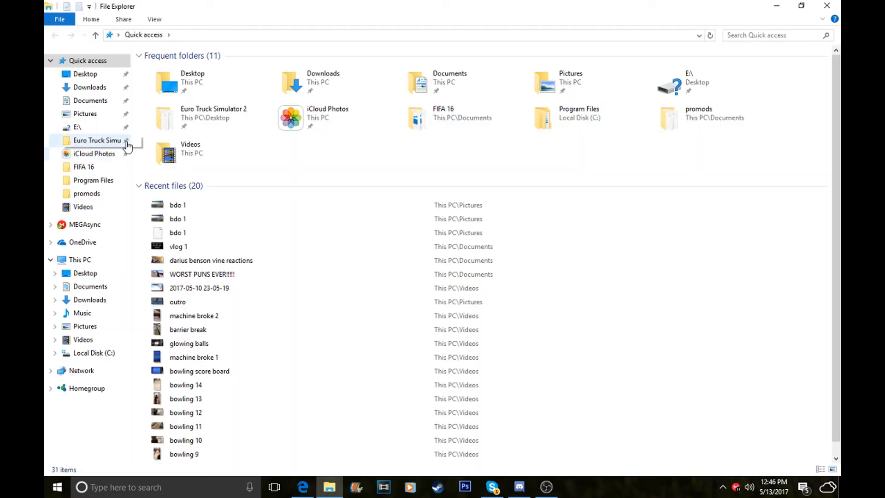
{"action": "left_click", "coordinate": [87, 193]}
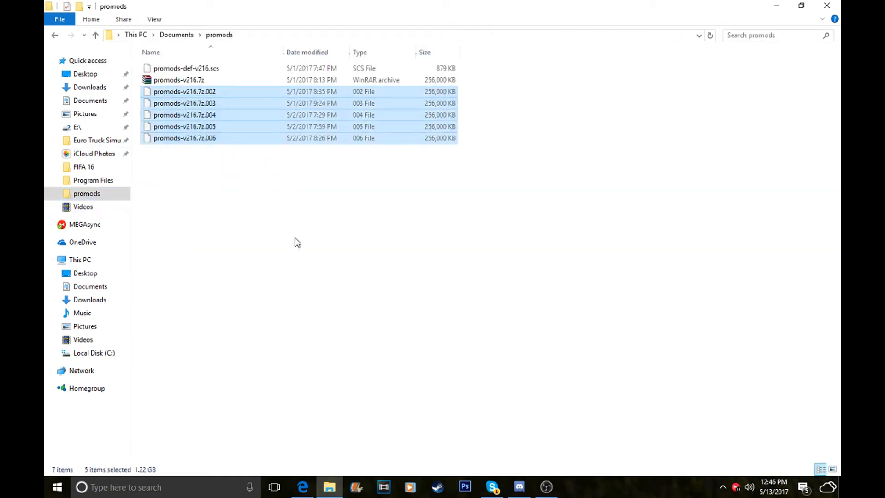
{"action": "key", "text": "ctrl+a"}
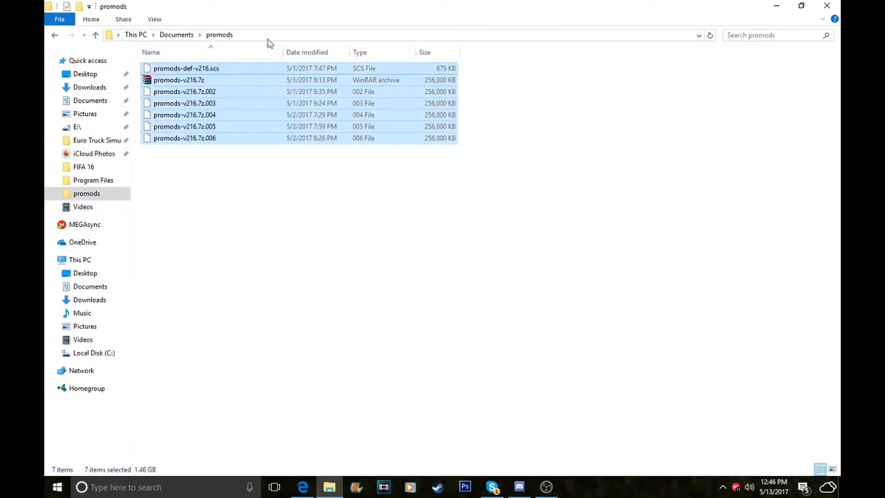
{"action": "left_click", "coordinate": [519, 244]}
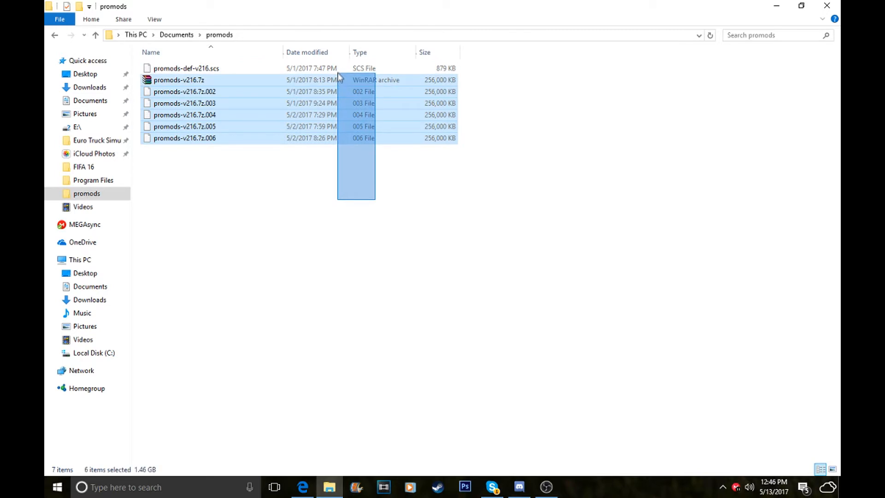
{"action": "left_click", "coordinate": [248, 156]}
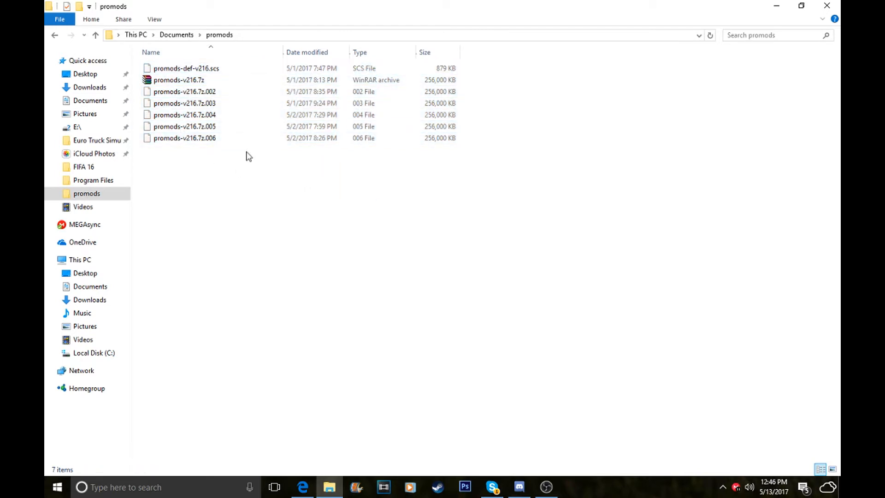
{"action": "mouse_move", "coordinate": [483, 245]}
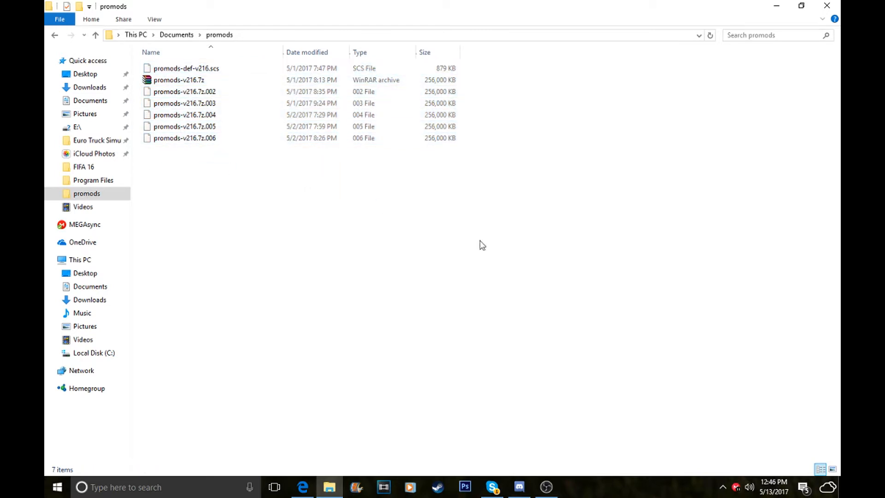
{"action": "left_click", "coordinate": [186, 68]}
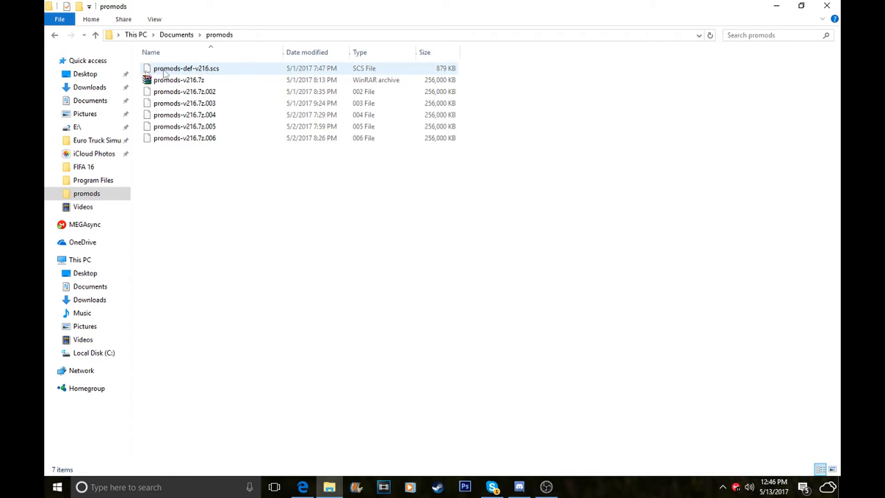
{"action": "left_click", "coordinate": [178, 80]}
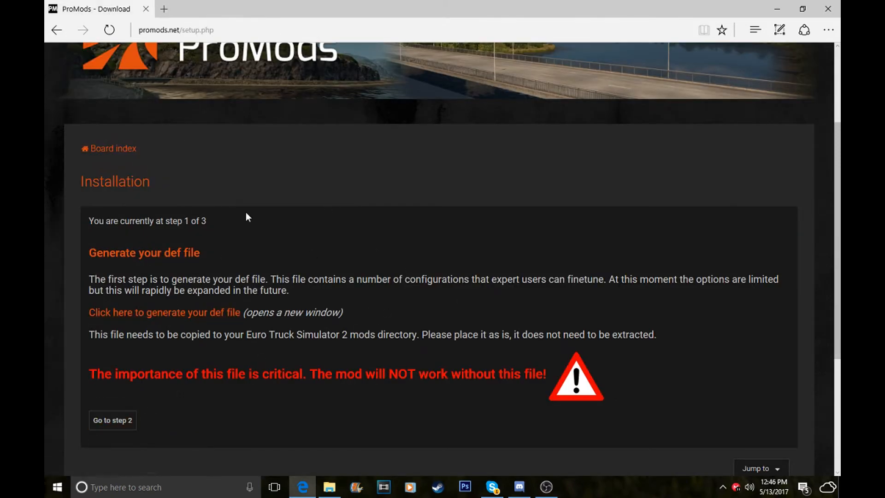
{"action": "mouse_move", "coordinate": [178, 355]}
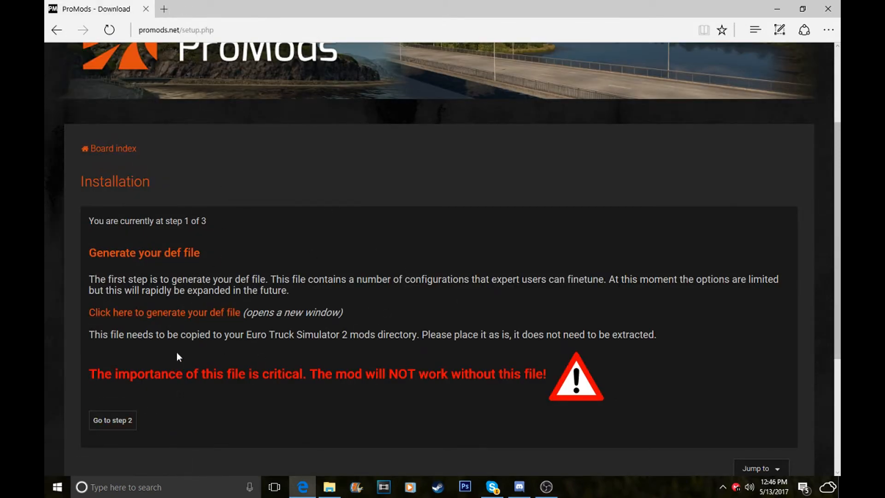
{"action": "mouse_move", "coordinate": [67, 30]}
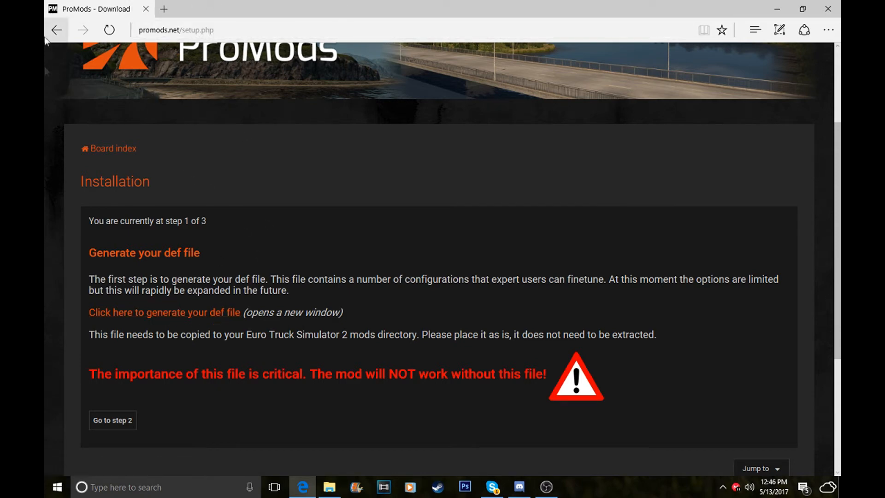
{"action": "mouse_move", "coordinate": [110, 455]}
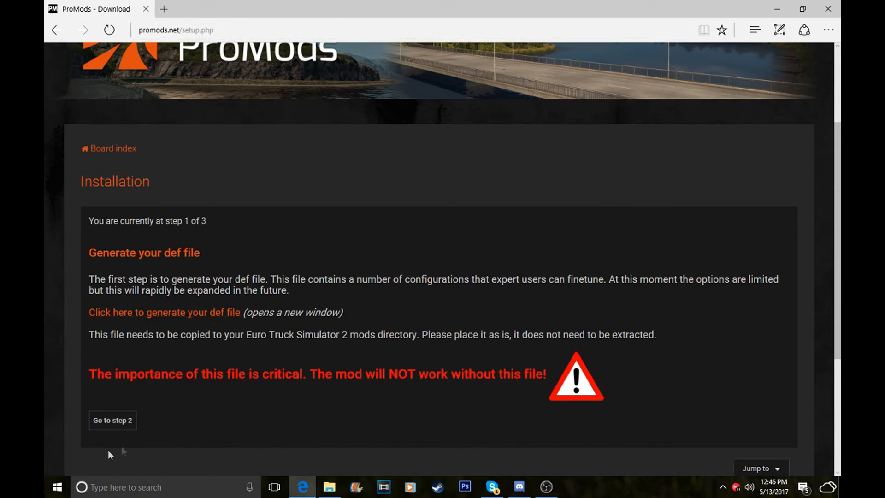
Step: Go to step 2 and scroll to the paid archive and free seven-part multipack options
{"action": "left_click", "coordinate": [112, 420]}
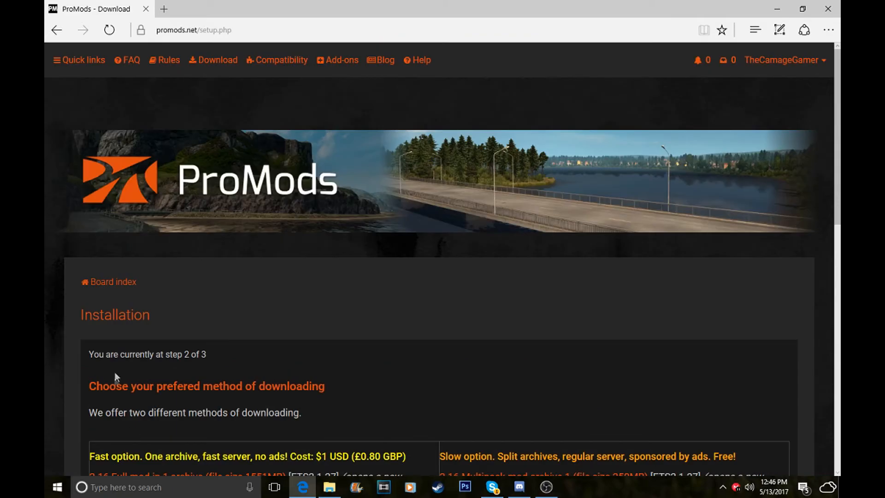
{"action": "scroll", "scroll_direction": "down", "scroll_amount": 3}
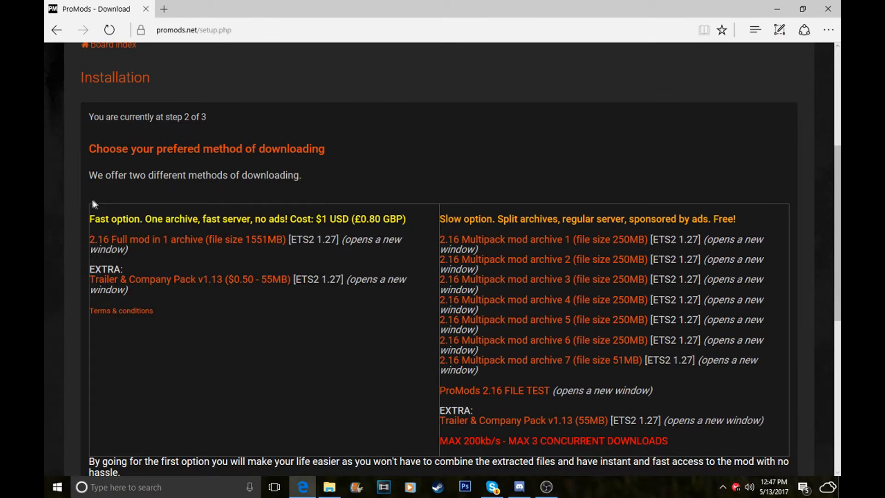
{"action": "left_click_drag", "start_coordinate": [93, 204], "coordinate": [265, 347]}
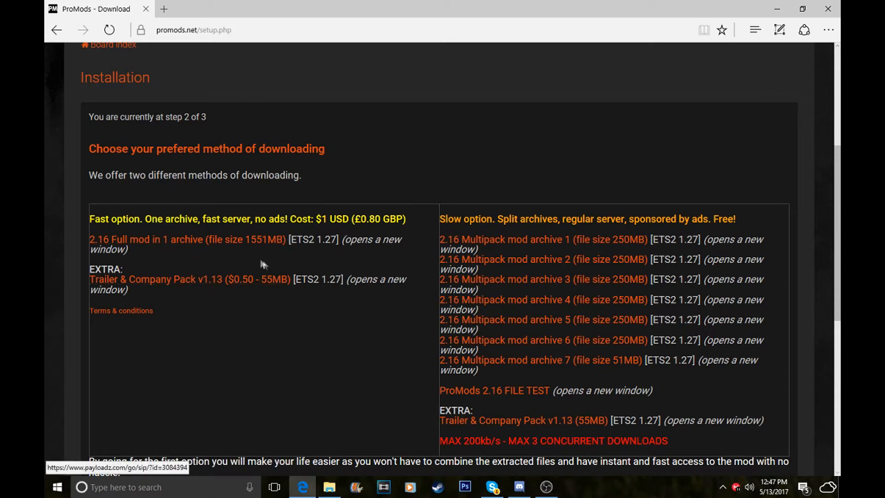
{"action": "mouse_move", "coordinate": [278, 254]}
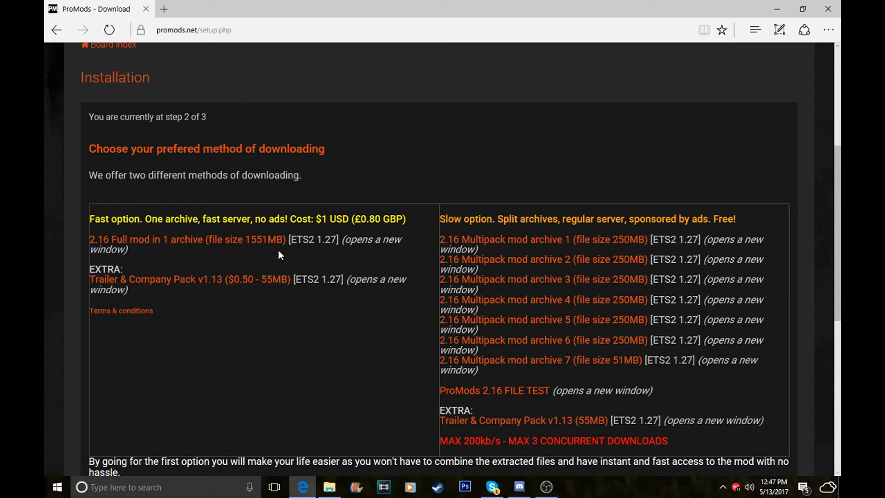
{"action": "double_click", "coordinate": [379, 219]}
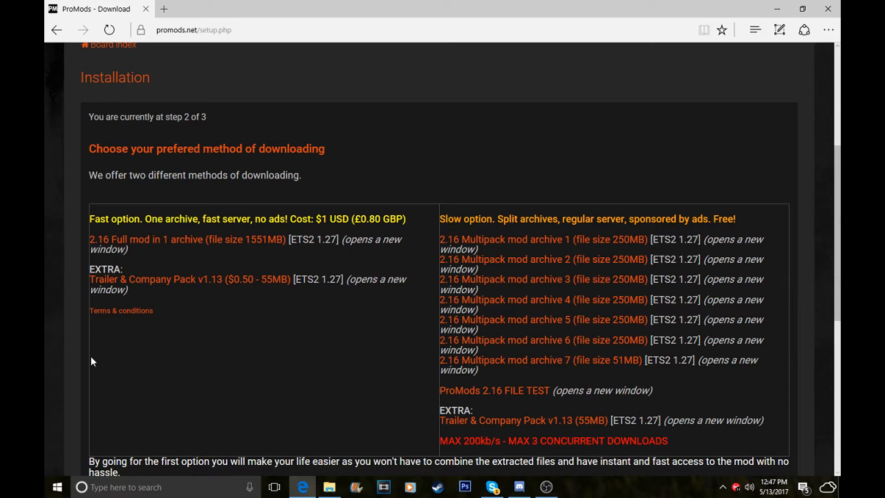
{"action": "mouse_move", "coordinate": [704, 251]}
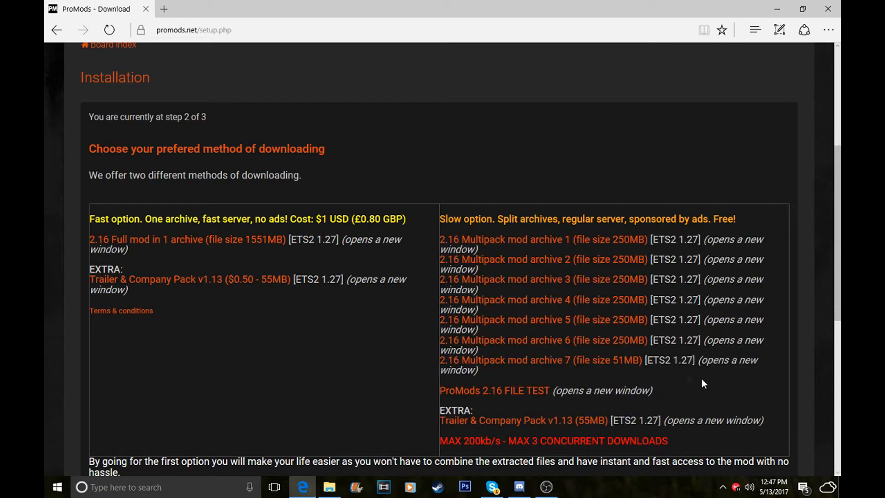
{"action": "left_click_drag", "start_coordinate": [440, 239], "coordinate": [477, 370]}
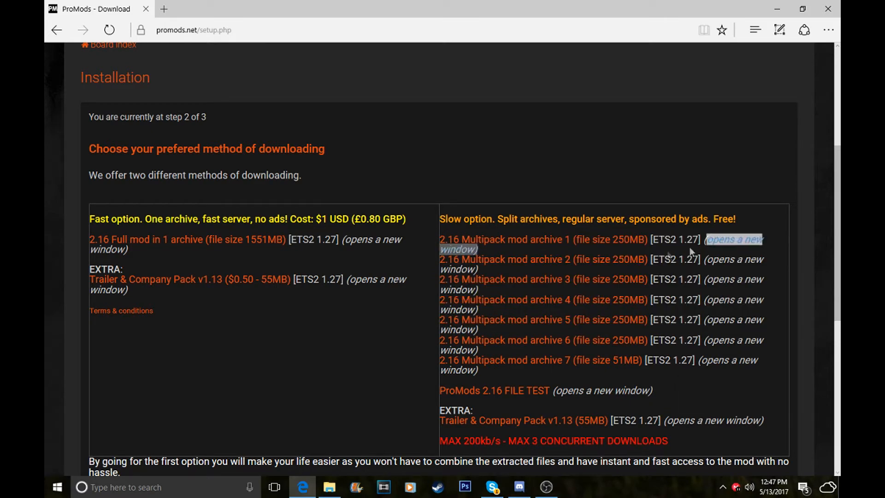
{"action": "mouse_move", "coordinate": [542, 239]}
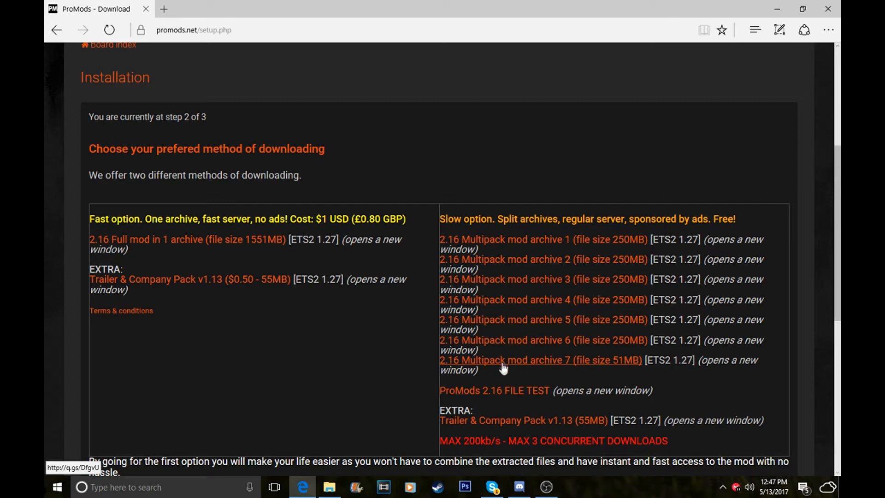
Step: Download Multipack archive 7, promods-v216.7z.007, via Save as into Documents\promods
{"action": "left_click", "coordinate": [539, 360]}
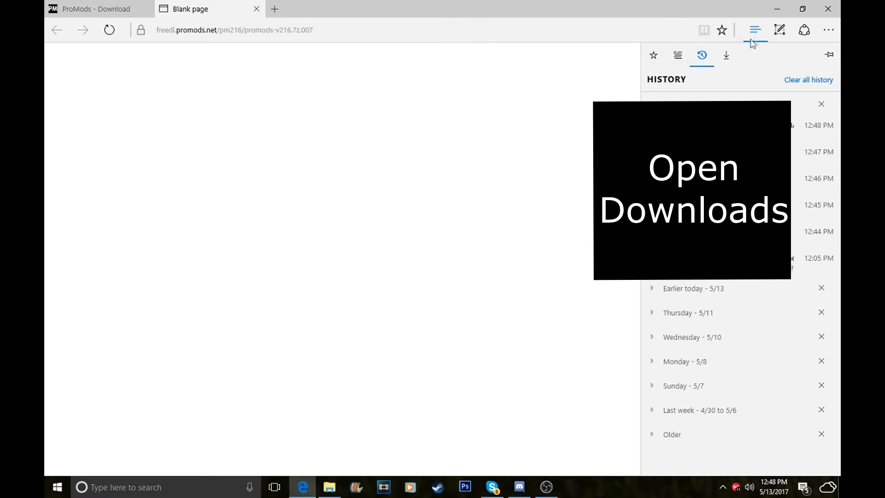
{"action": "left_click", "coordinate": [727, 55]}
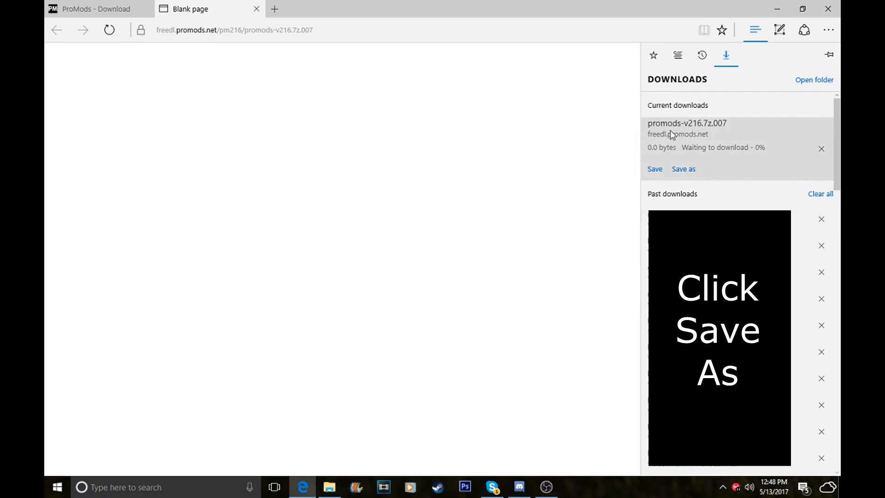
{"action": "mouse_move", "coordinate": [717, 126]}
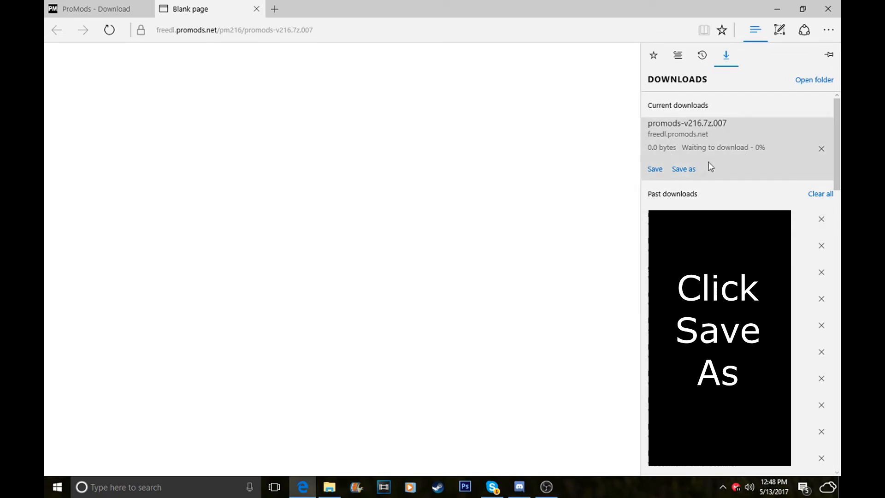
{"action": "mouse_move", "coordinate": [683, 169]}
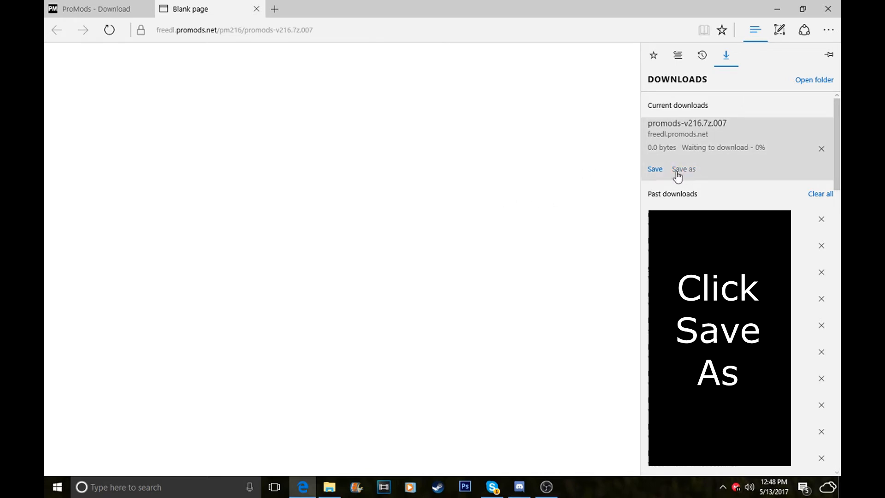
{"action": "left_click", "coordinate": [683, 169]}
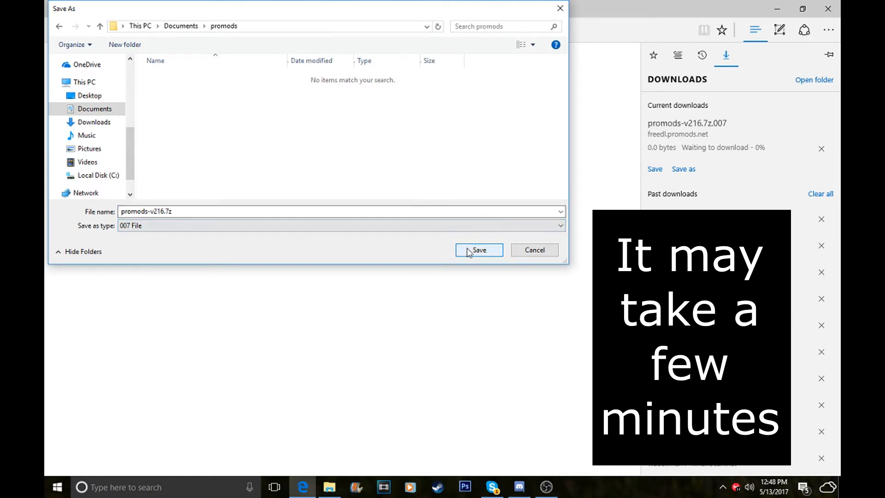
{"action": "left_click", "coordinate": [478, 250]}
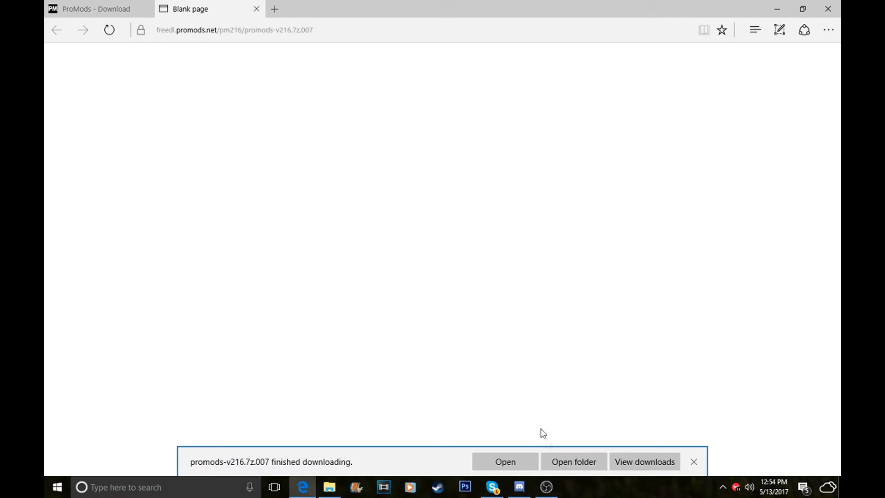
{"action": "mouse_move", "coordinate": [245, 467]}
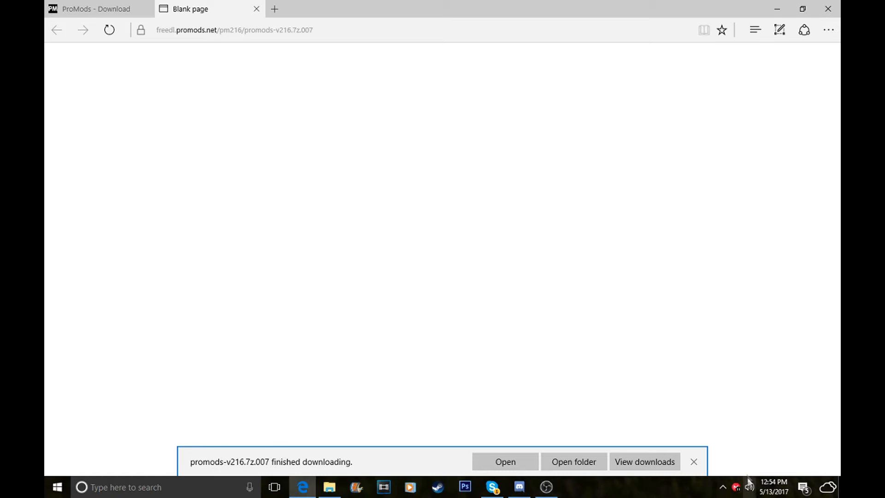
{"action": "left_click", "coordinate": [573, 461]}
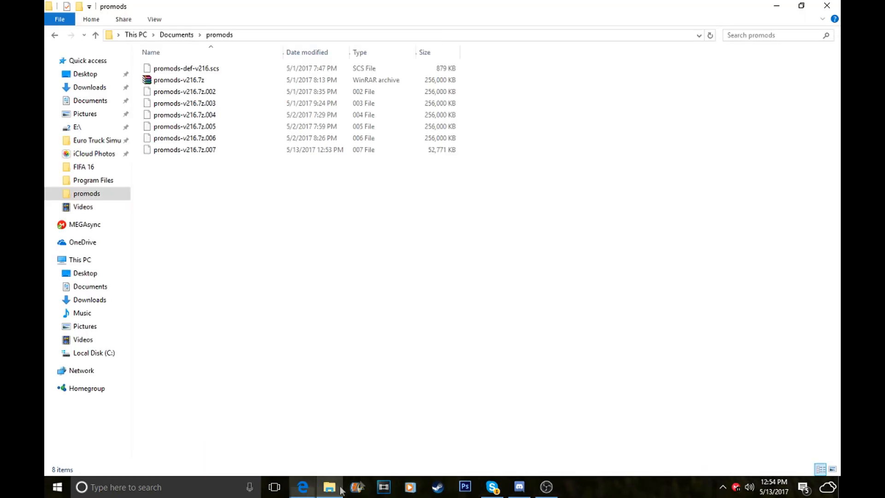
{"action": "key", "text": "ctrl+a"}
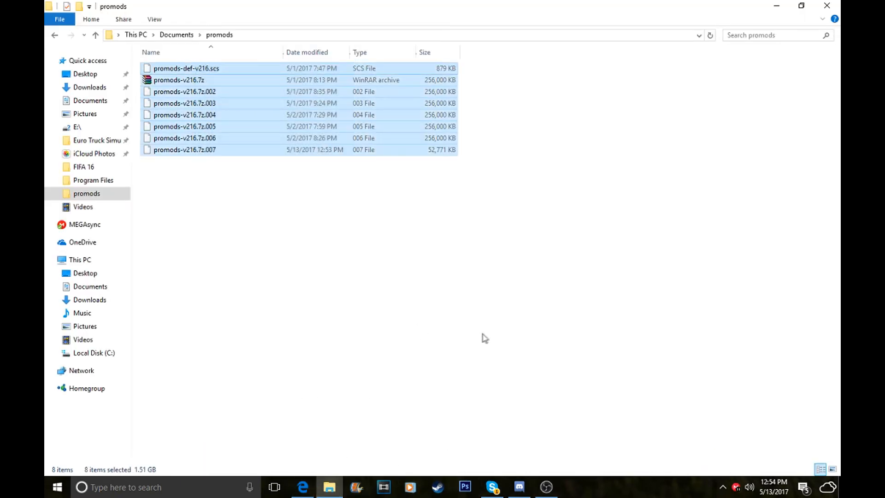
{"action": "mouse_move", "coordinate": [300, 216]}
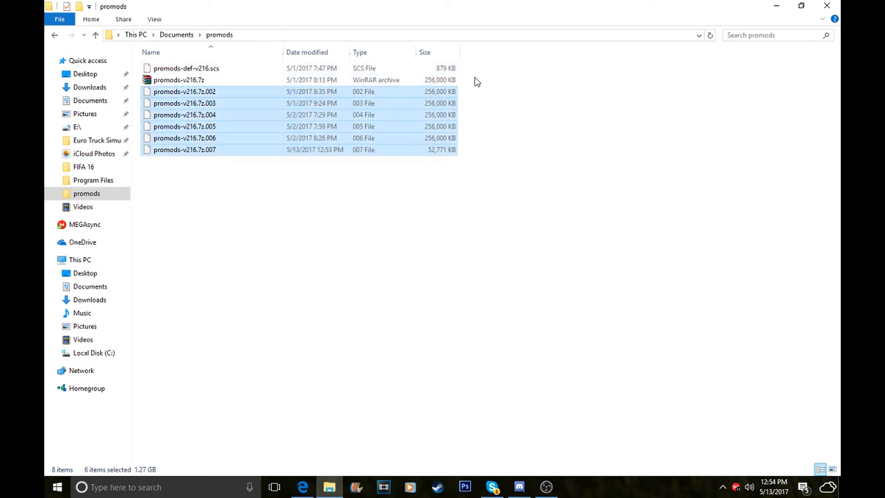
{"action": "left_click", "coordinate": [186, 68]}
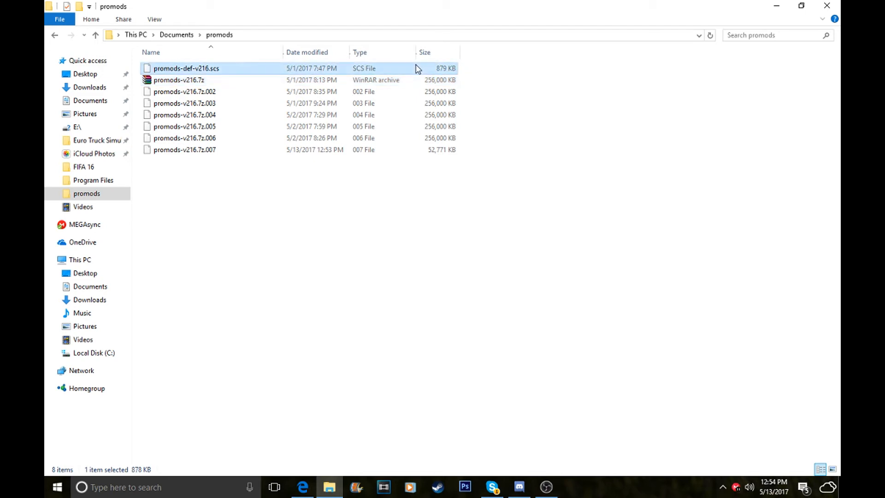
{"action": "left_click", "coordinate": [179, 80]}
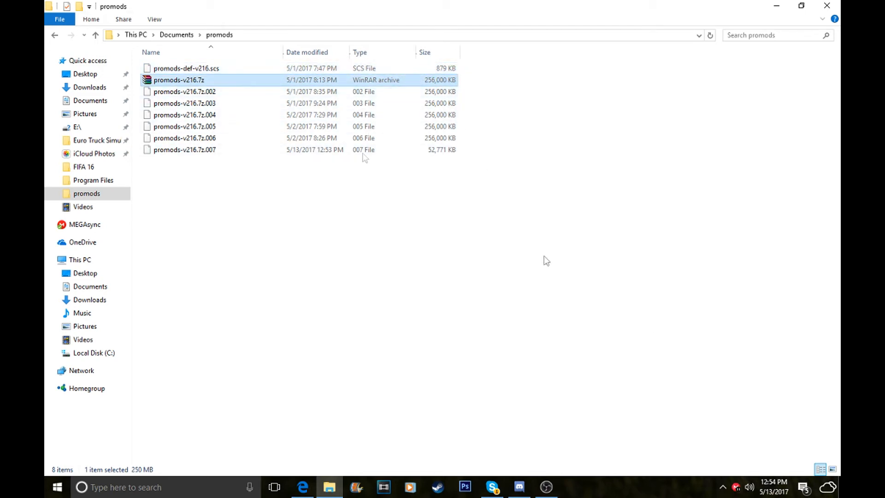
Step: Extract promods-v216.7z here with WinRAR's Extract Here
{"action": "right_click", "coordinate": [179, 80]}
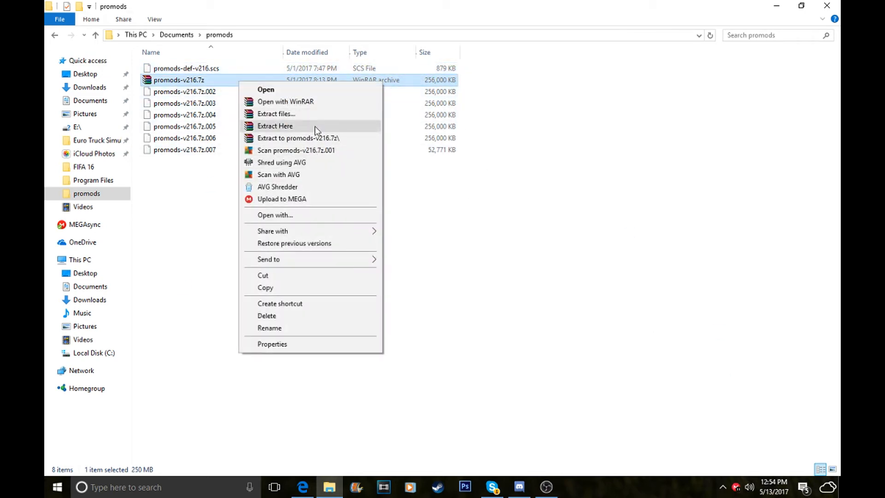
{"action": "left_click", "coordinate": [275, 126]}
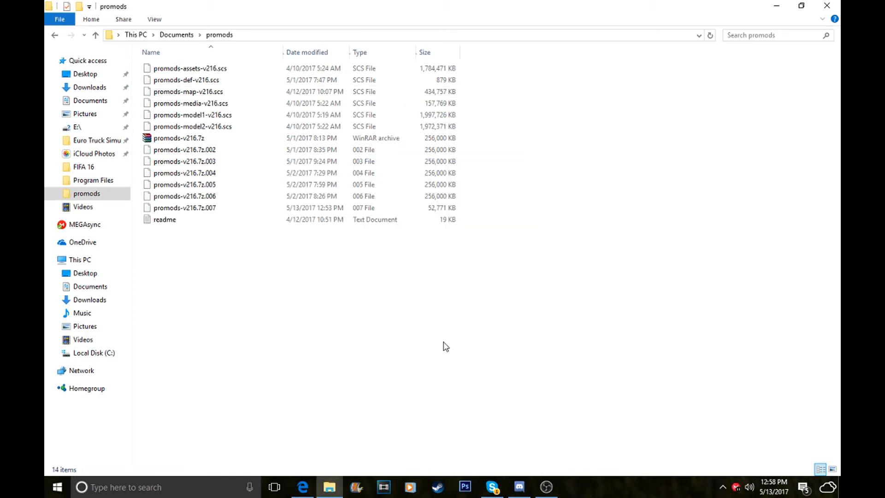
{"action": "mouse_move", "coordinate": [485, 138]}
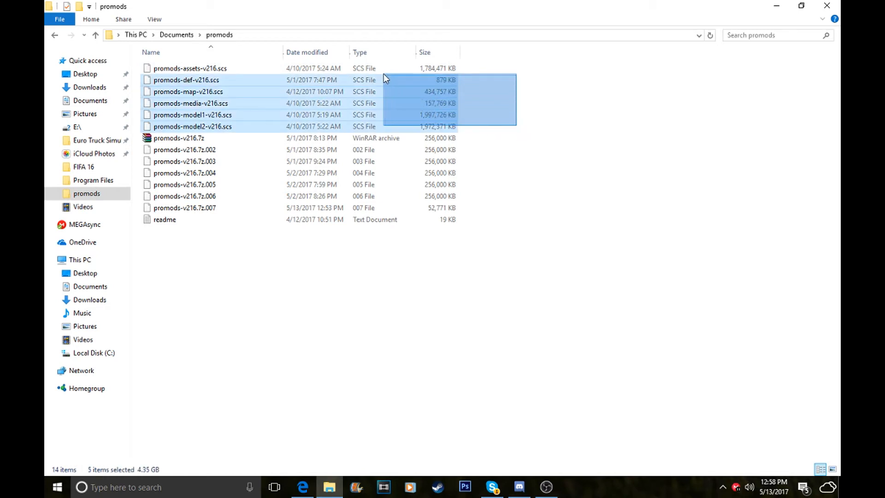
Step: Select all six extracted .scs packages, 6.05 GB total, then open the readme
{"action": "left_click", "coordinate": [189, 67]}
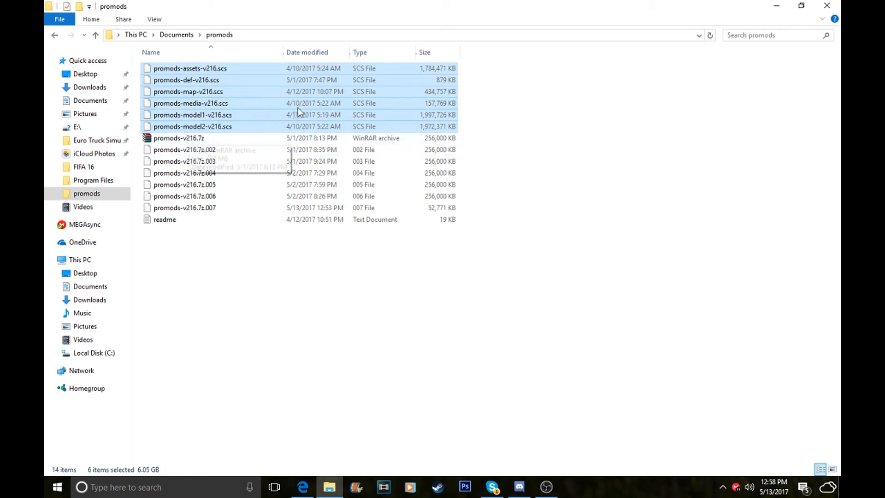
{"action": "left_click", "coordinate": [468, 134]}
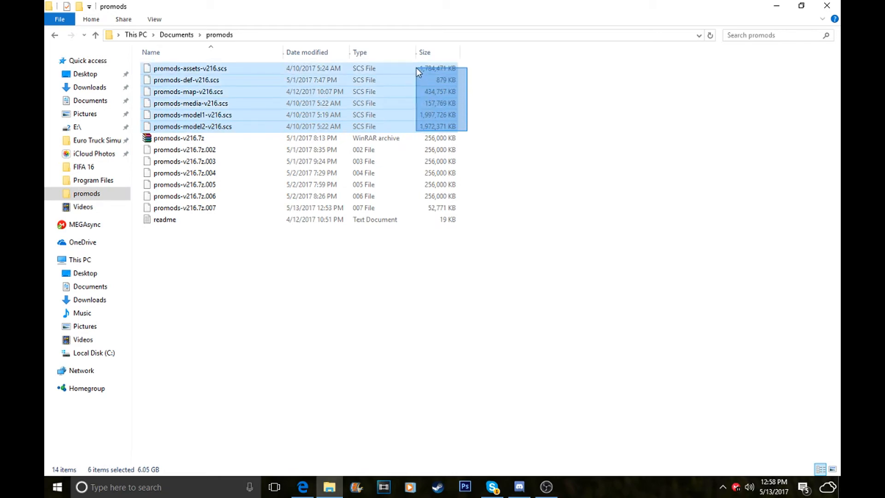
{"action": "left_click", "coordinate": [481, 125]}
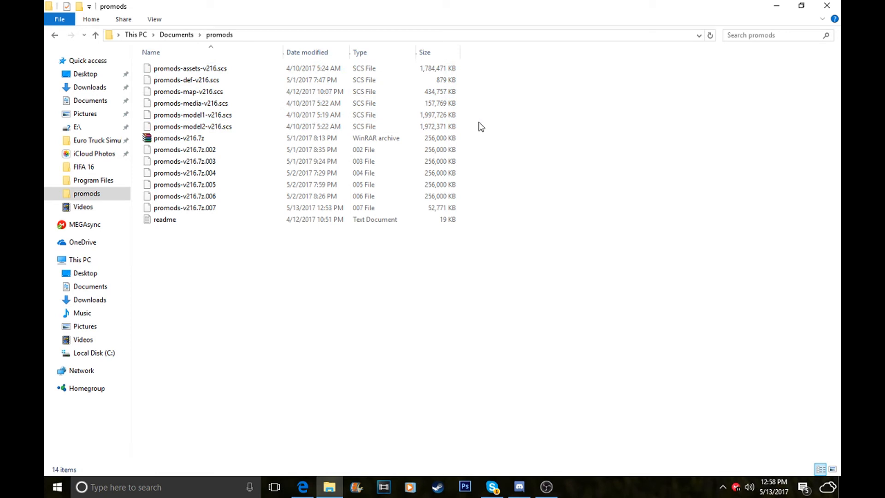
{"action": "left_click", "coordinate": [193, 126]}
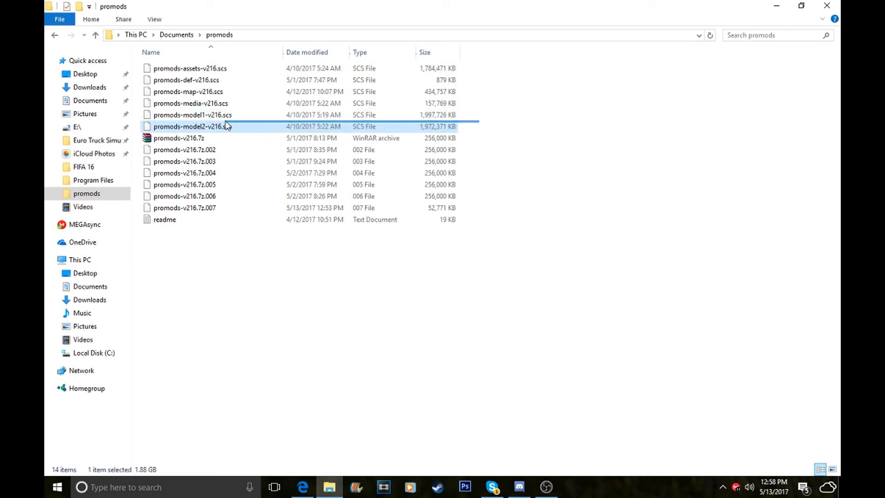
{"action": "left_click", "coordinate": [192, 114]}
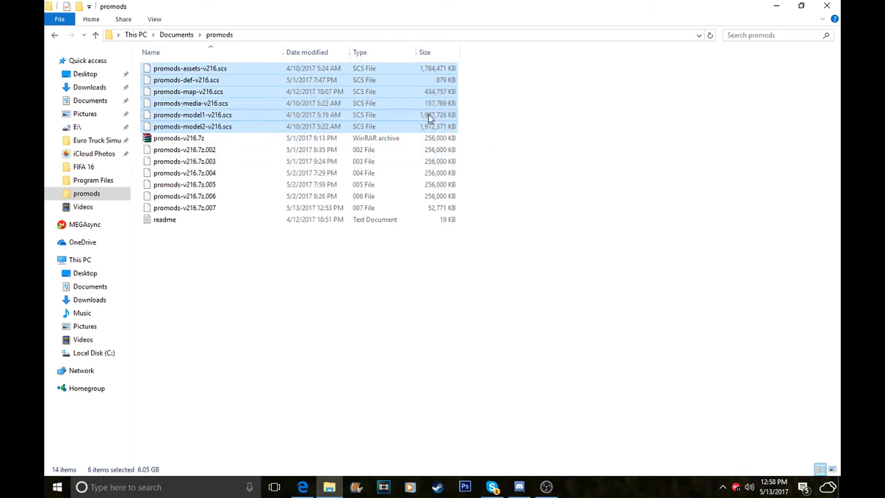
{"action": "left_click", "coordinate": [165, 219]}
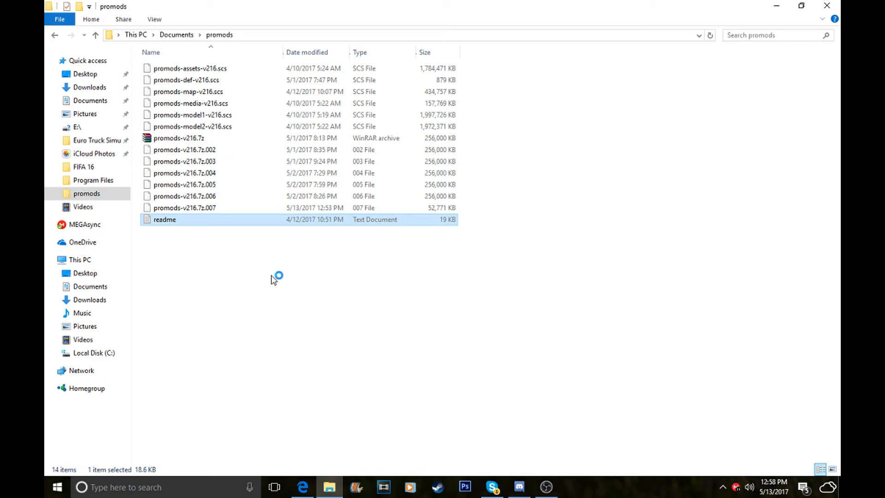
{"action": "double_click", "coordinate": [165, 219]}
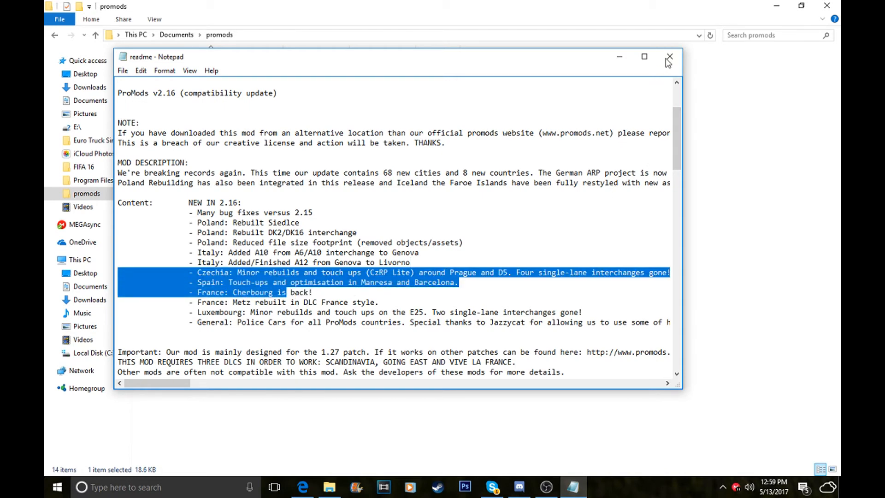
{"action": "left_click", "coordinate": [669, 56]}
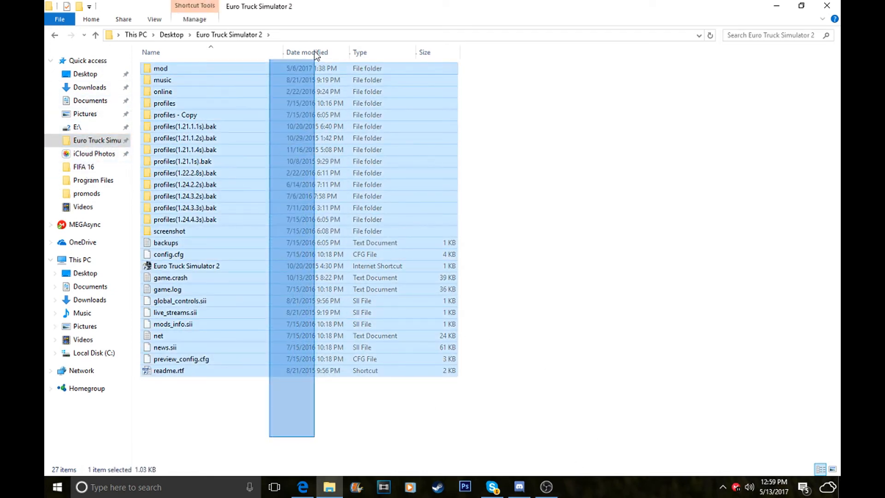
Step: Open Euro Truck Simulator 2's mod folder and paste the ProMods packages into it
{"action": "left_click", "coordinate": [184, 208]}
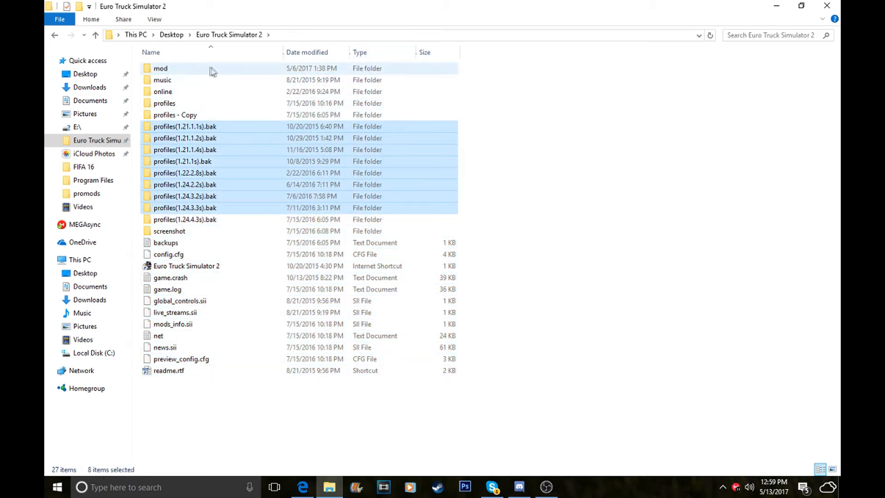
{"action": "double_click", "coordinate": [160, 68]}
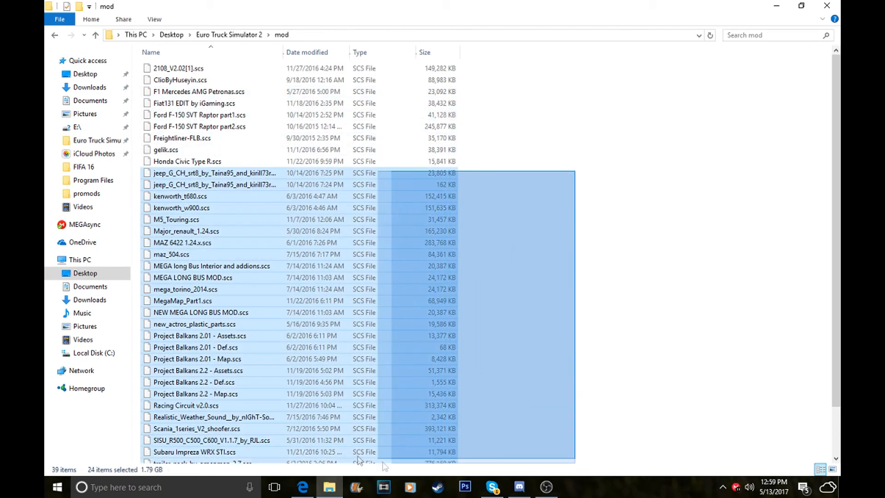
{"action": "left_click", "coordinate": [559, 220]}
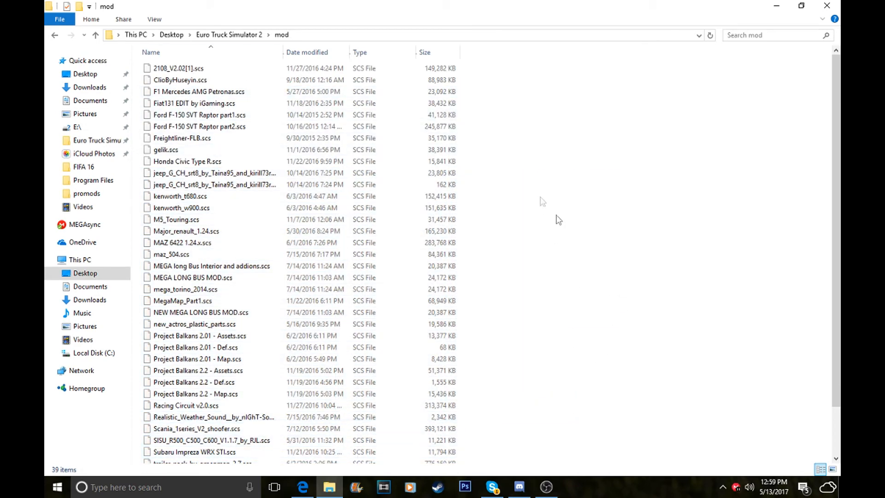
{"action": "right_click", "coordinate": [559, 219]}
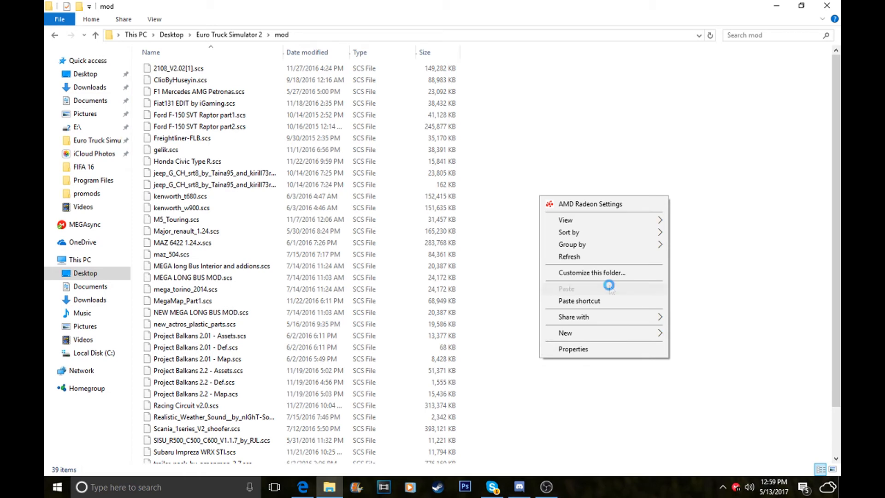
{"action": "left_click", "coordinate": [567, 289]}
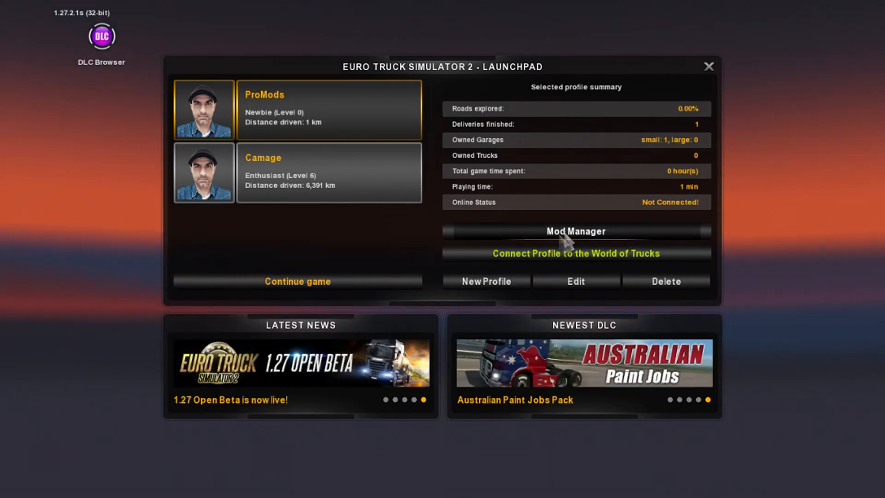
{"action": "left_click", "coordinate": [575, 231]}
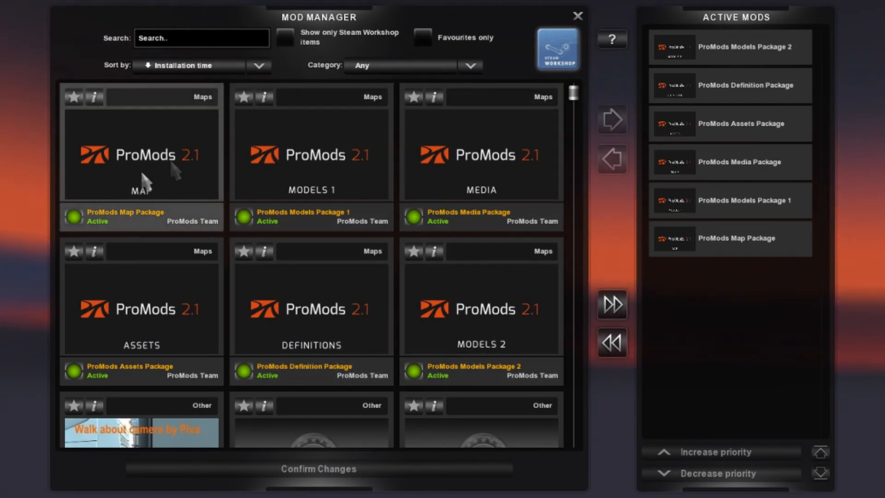
{"action": "mouse_move", "coordinate": [567, 183]}
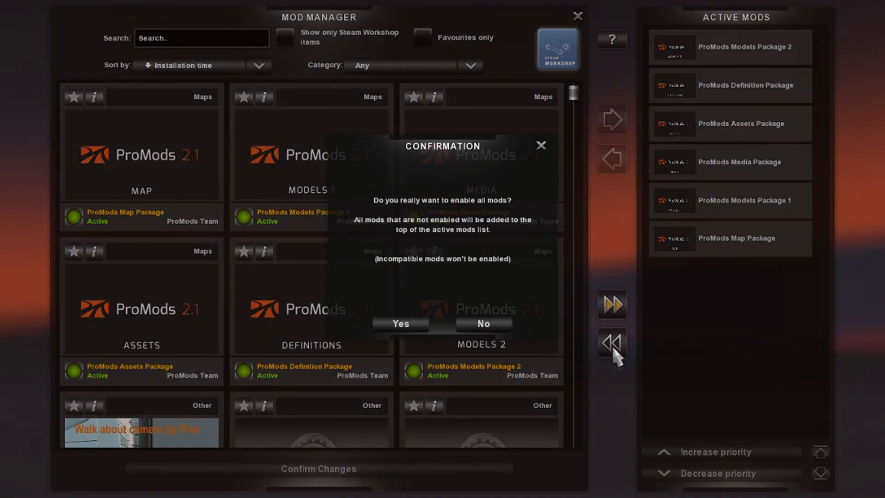
{"action": "mouse_move", "coordinate": [540, 160]}
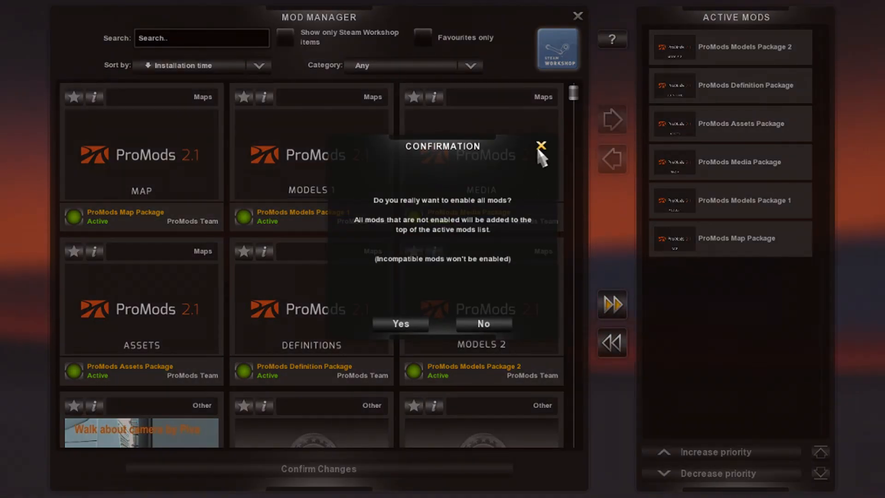
{"action": "left_click", "coordinate": [540, 146]}
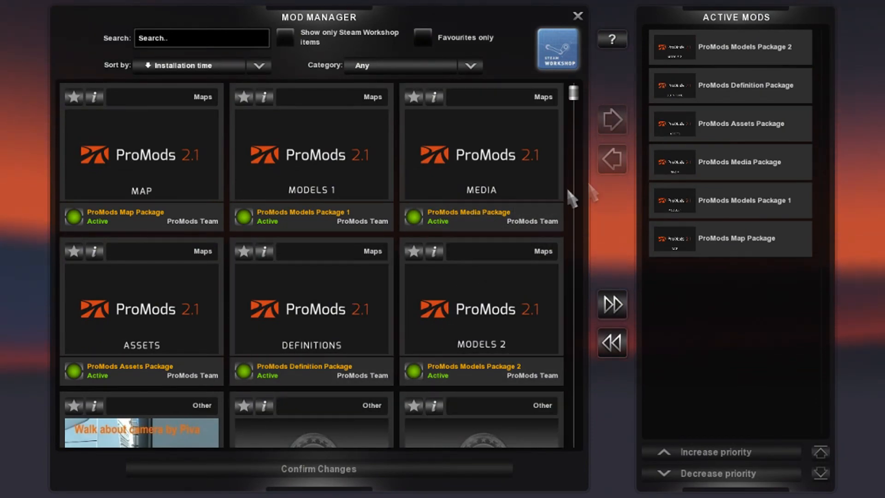
{"action": "mouse_move", "coordinate": [612, 119]}
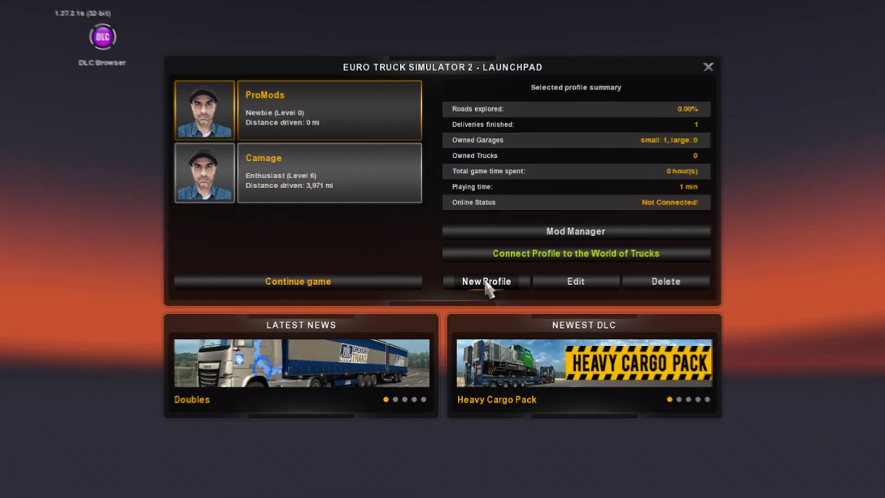
{"action": "left_click", "coordinate": [485, 281]}
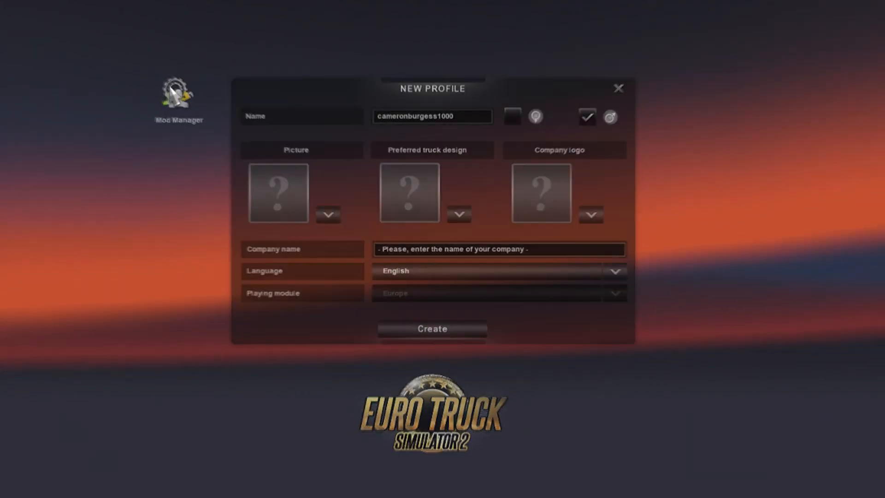
{"action": "left_click", "coordinate": [178, 99]}
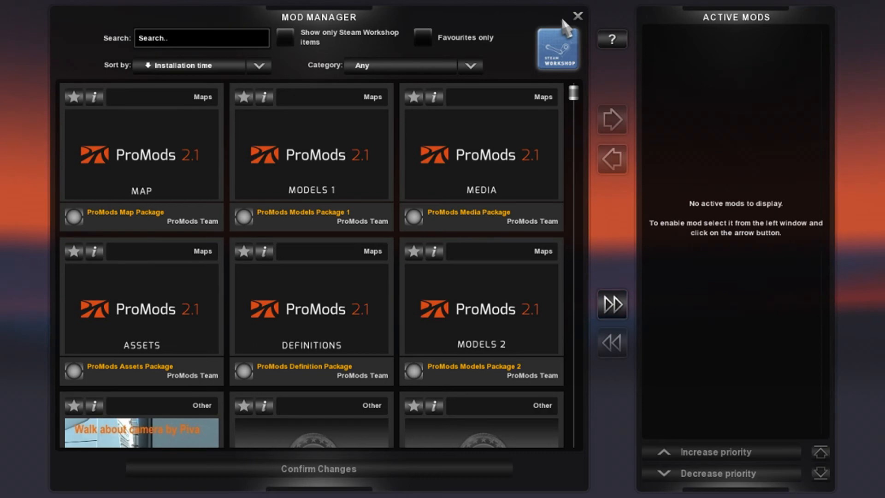
{"action": "left_click", "coordinate": [577, 15]}
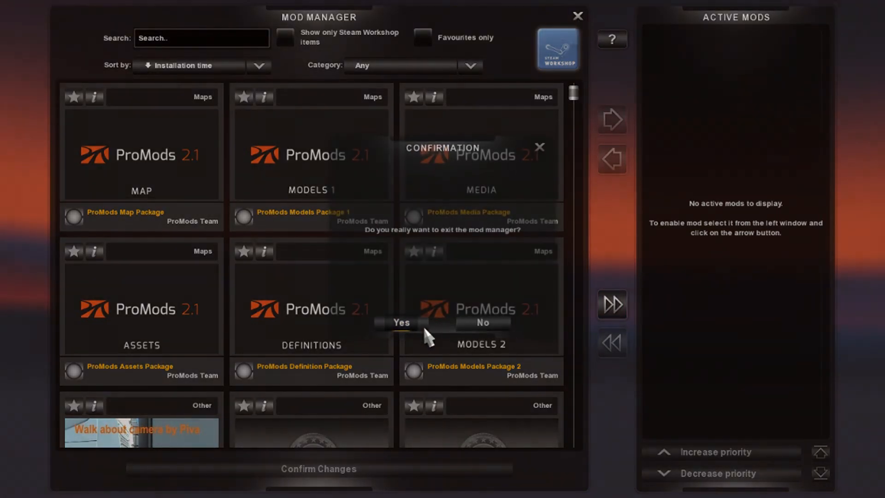
{"action": "left_click", "coordinate": [400, 323]}
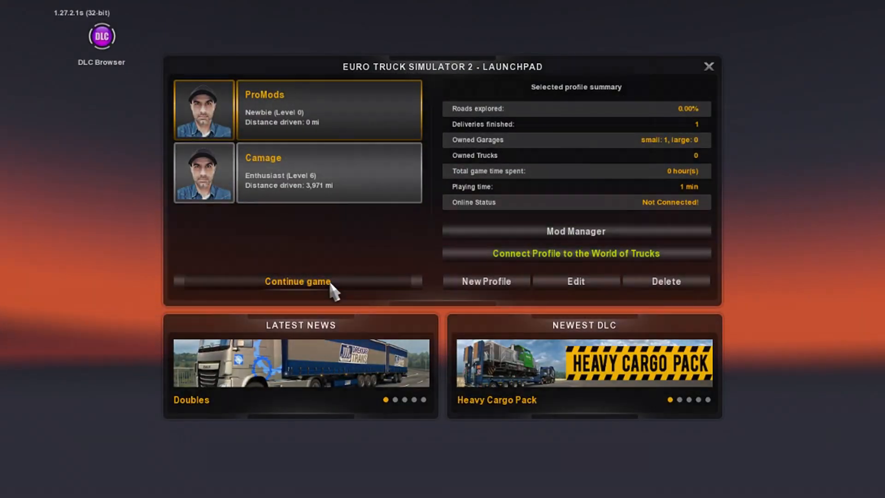
{"action": "left_click", "coordinate": [297, 281]}
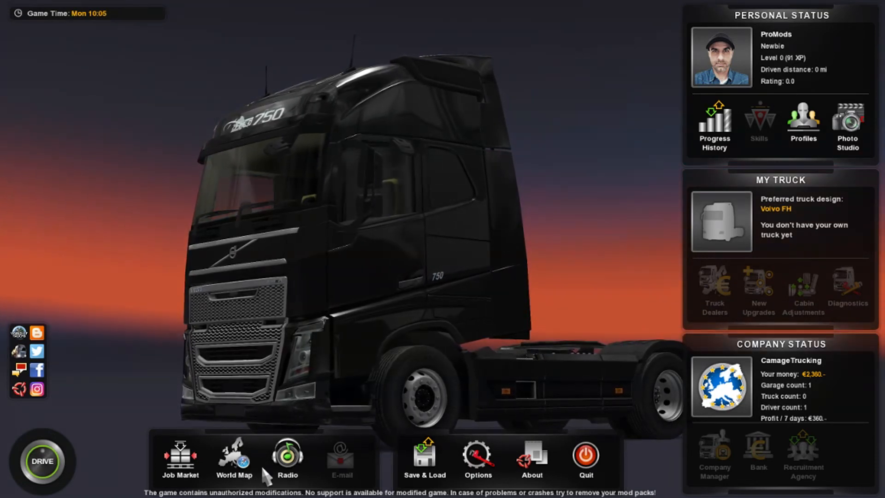
Step: Open the World Map from the in-game menu to view Tórshavn
{"action": "left_click", "coordinate": [233, 460]}
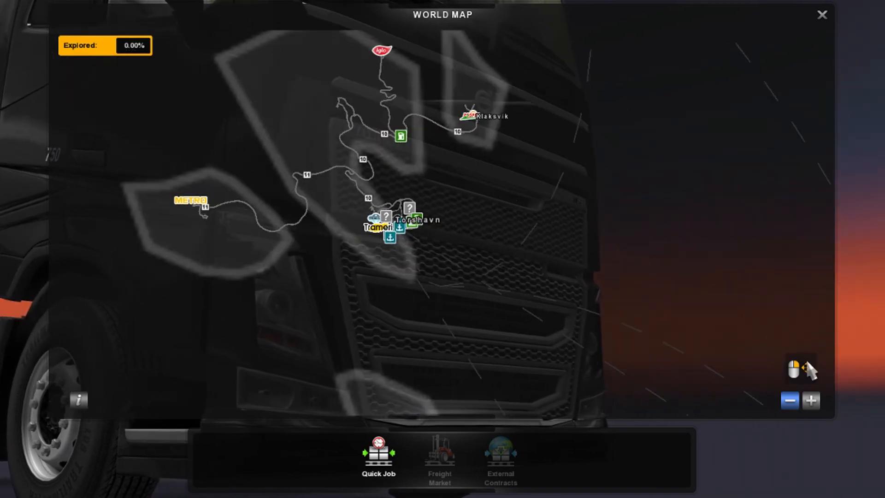
Step: Zoom the world map in near Longyearbyen, then out to continental Europe, France to Romania
{"action": "left_click", "coordinate": [790, 400]}
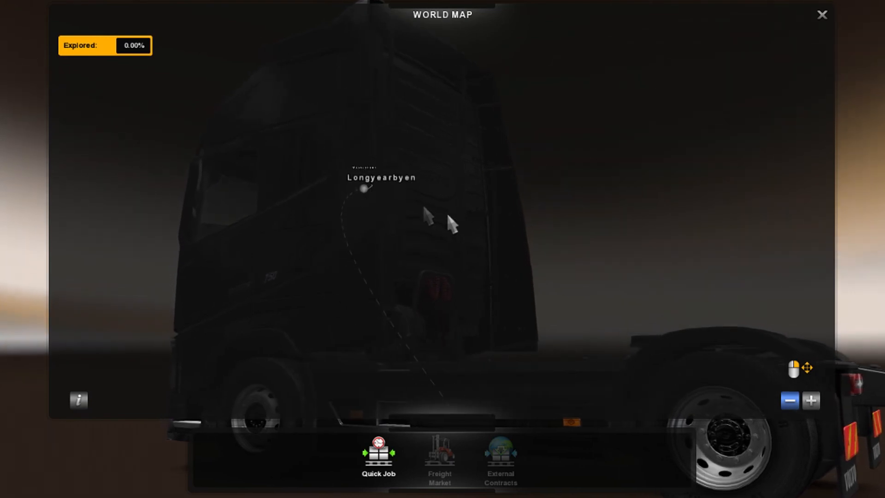
{"action": "left_click", "coordinate": [810, 401]}
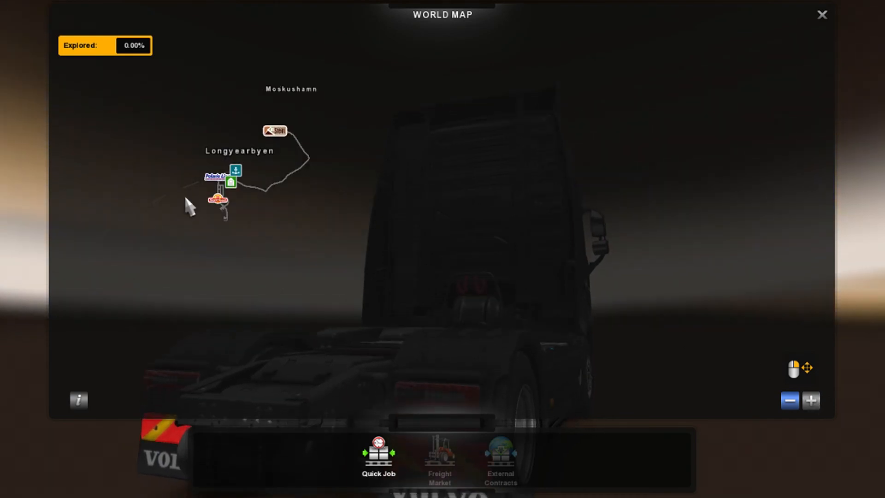
{"action": "left_click", "coordinate": [790, 401]}
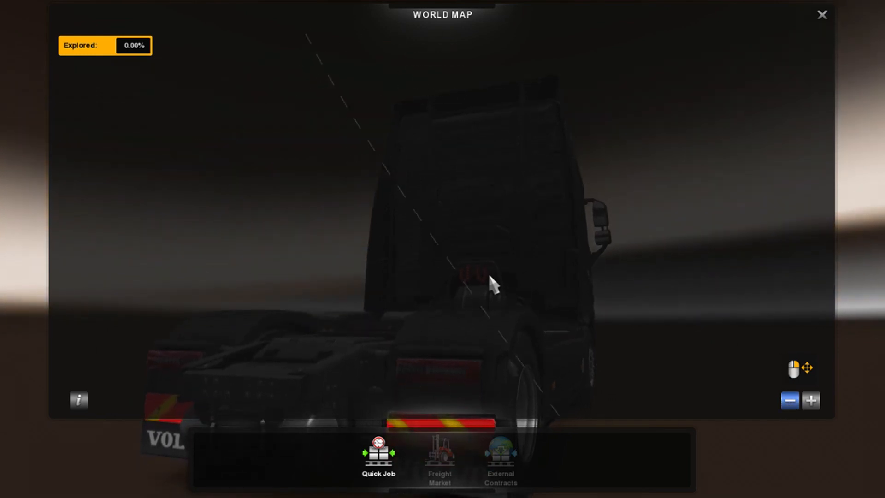
{"action": "left_click", "coordinate": [790, 401]}
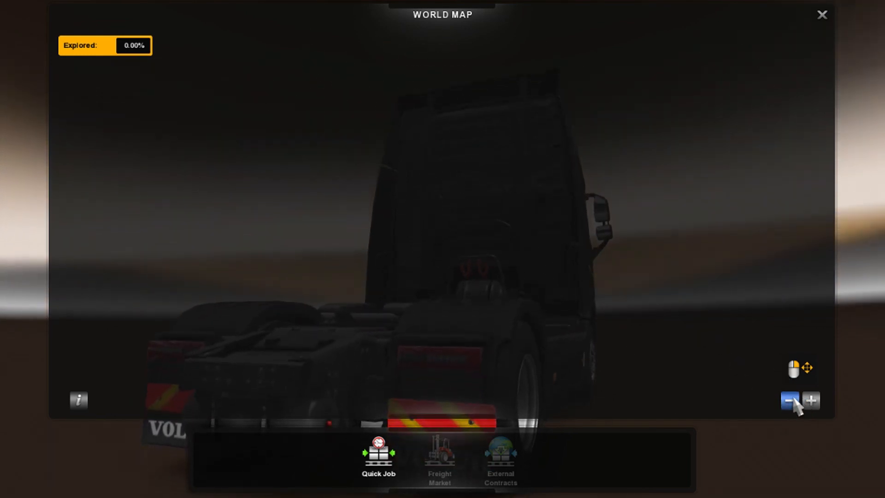
{"action": "left_click", "coordinate": [789, 400]}
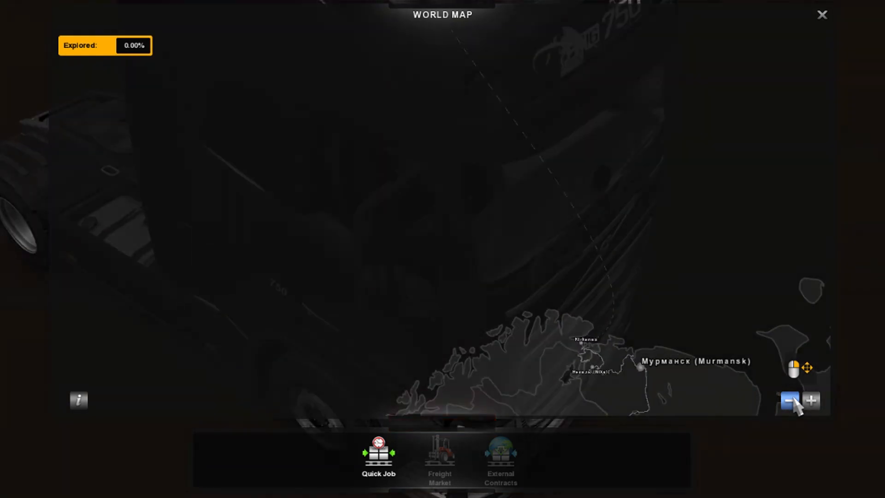
{"action": "left_click", "coordinate": [789, 401]}
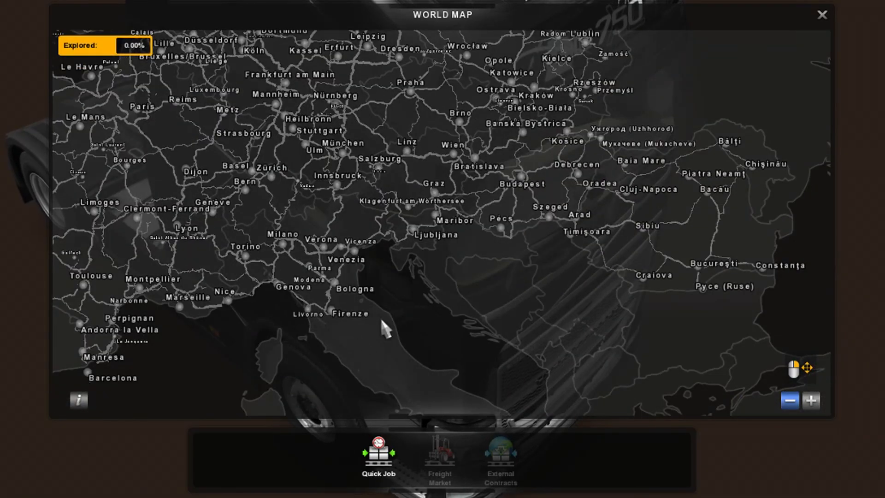
Step: Pan the world map north to Finland and zoom out two levels to include Sweden and the Baltics
{"action": "left_click_drag", "start_coordinate": [384, 330], "coordinate": [412, 251]}
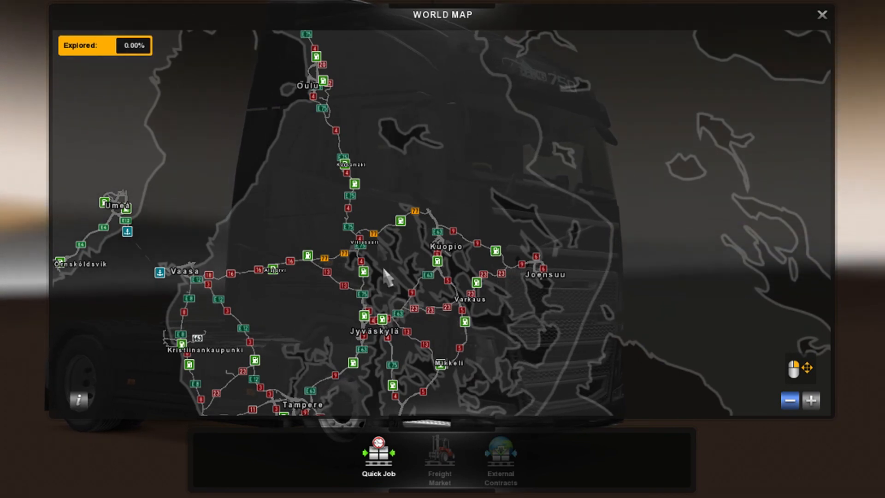
{"action": "left_click", "coordinate": [788, 402]}
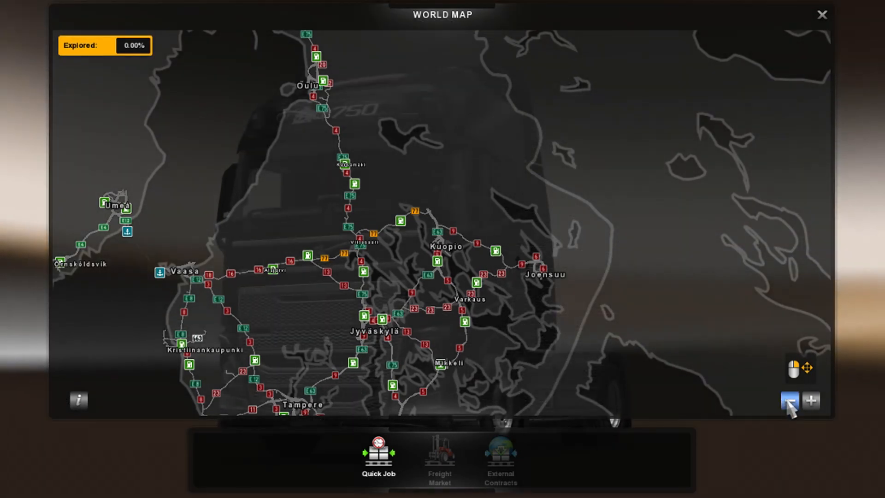
{"action": "left_click", "coordinate": [789, 401]}
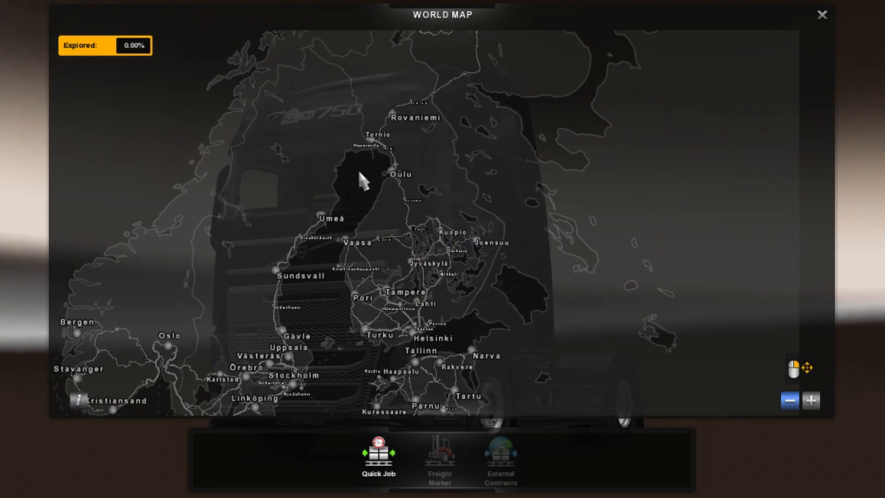